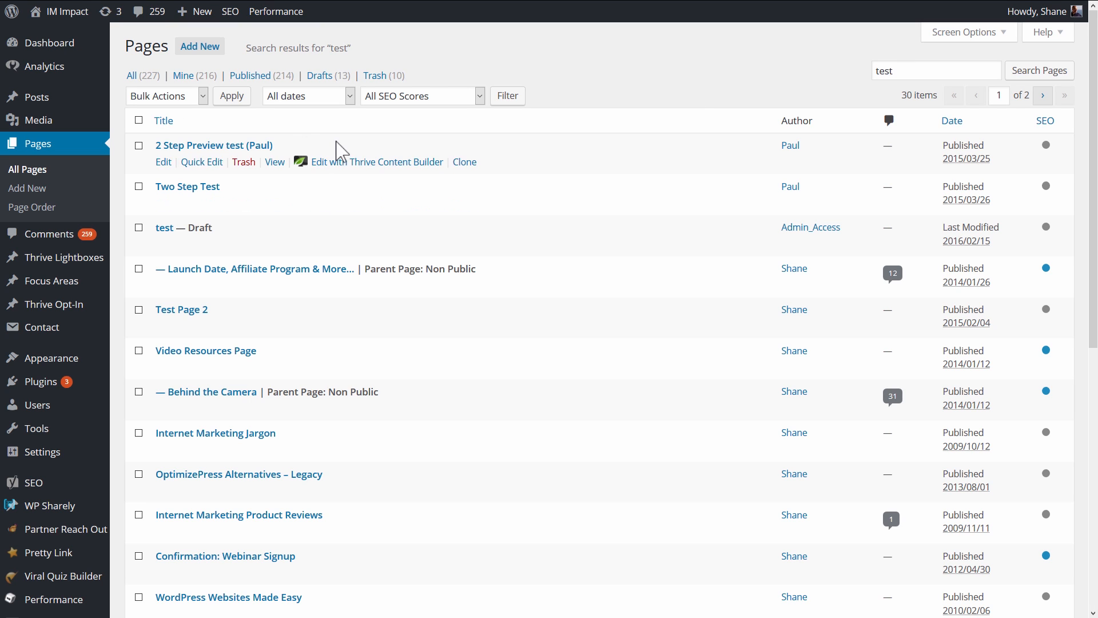
mouse_move(390, 244)
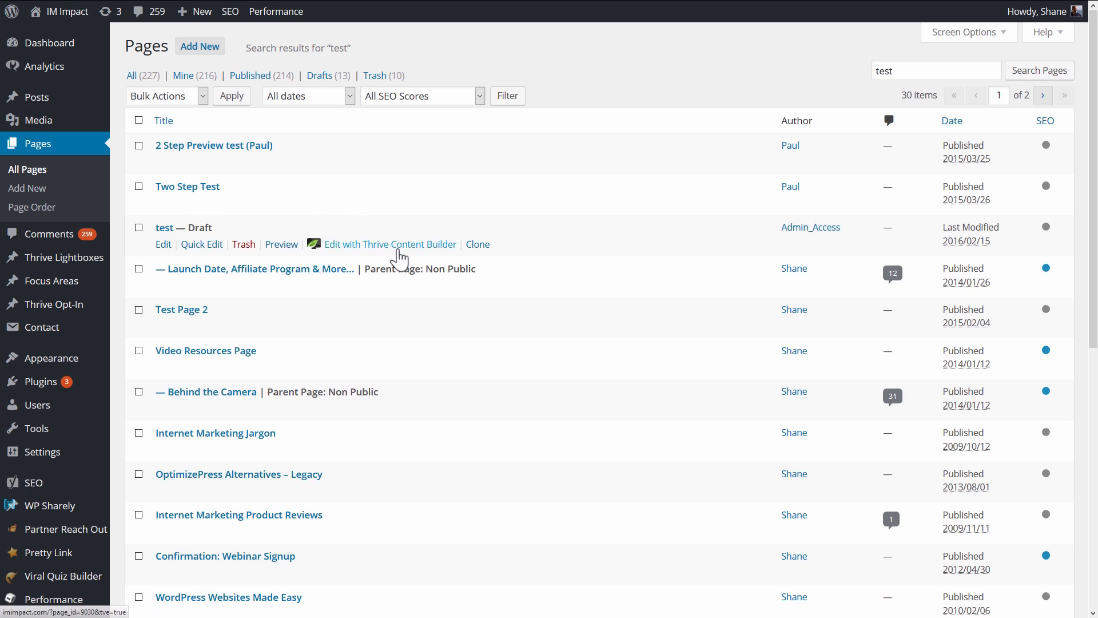
Open the 'test' draft page for visual editing in Thrive Content Builder.
left_click(391, 244)
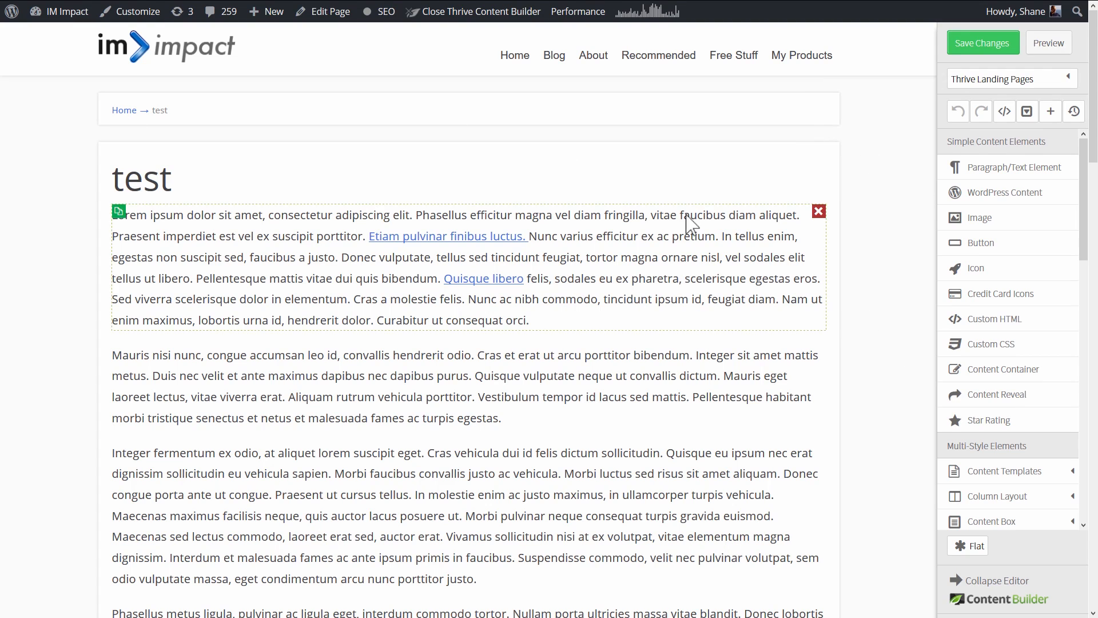
Show the landing page chooser's Custom Landing Pages list with 'Better Blog Lesson Page'.
left_click(1010, 79)
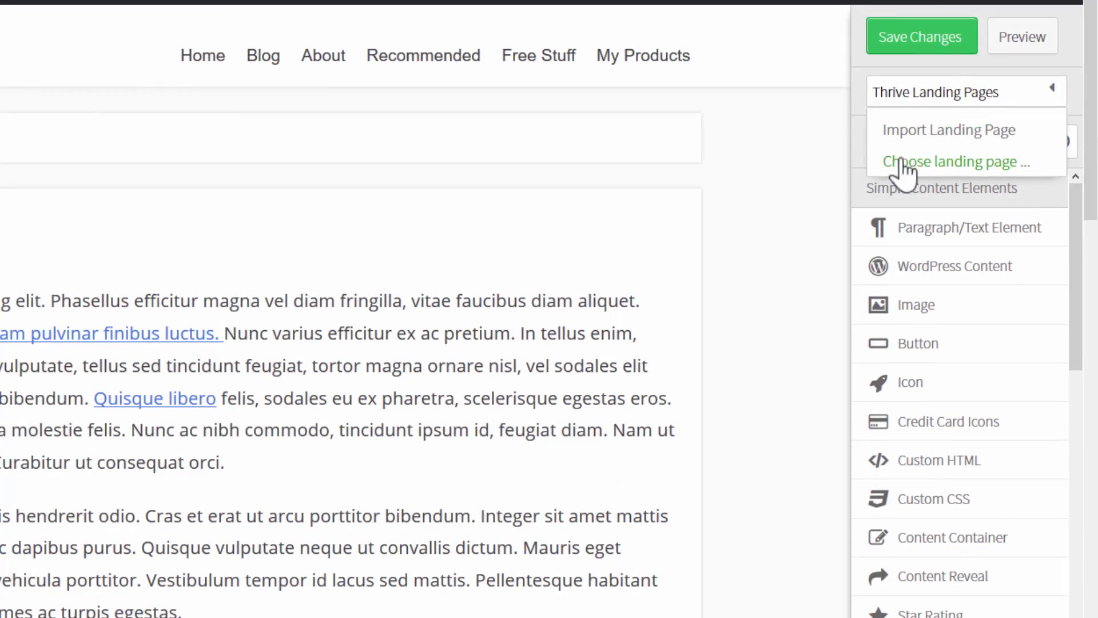
left_click(951, 161)
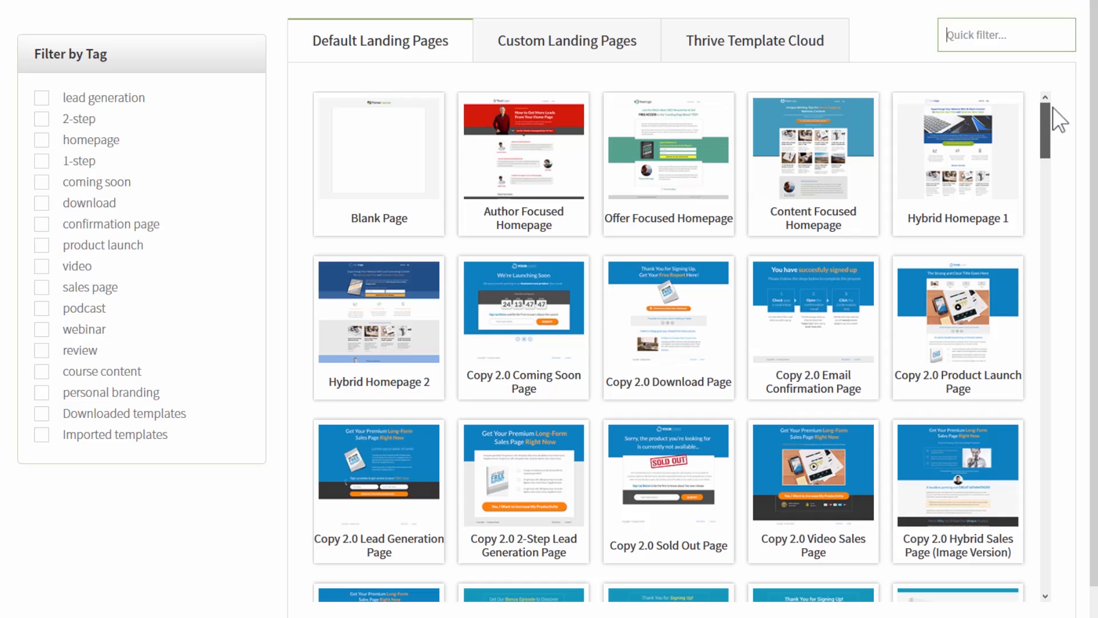
left_click(566, 40)
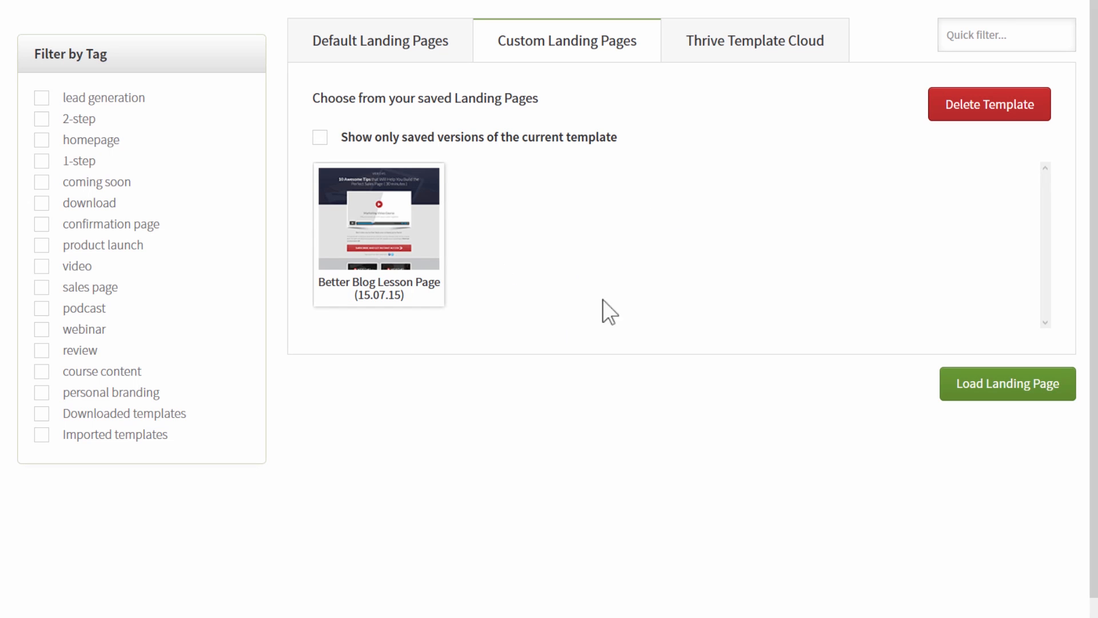
mouse_move(670, 174)
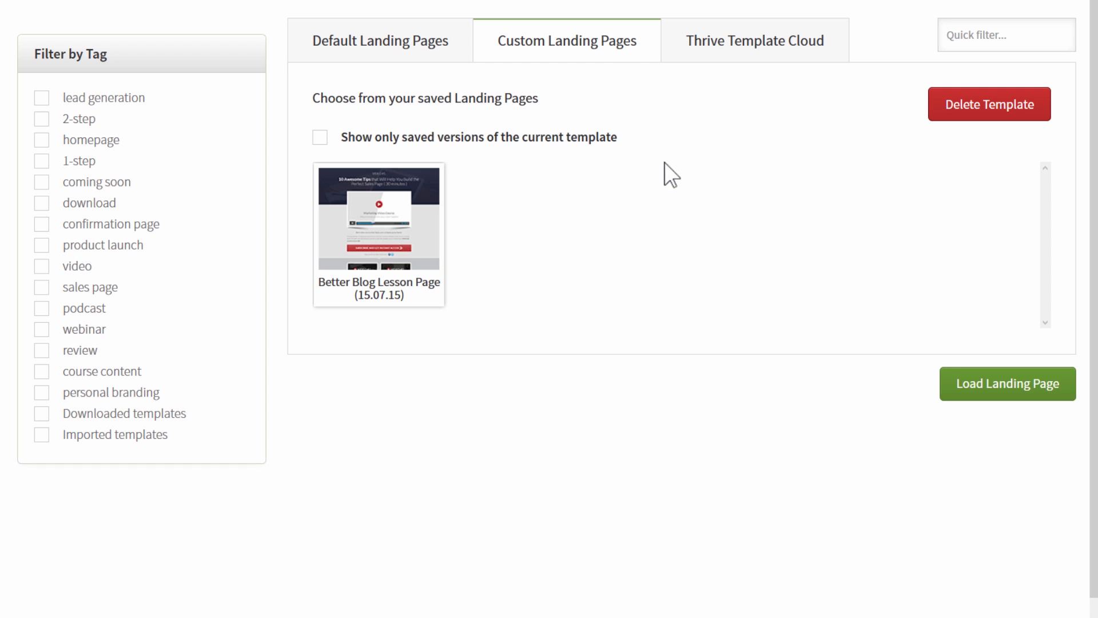
mouse_move(785, 33)
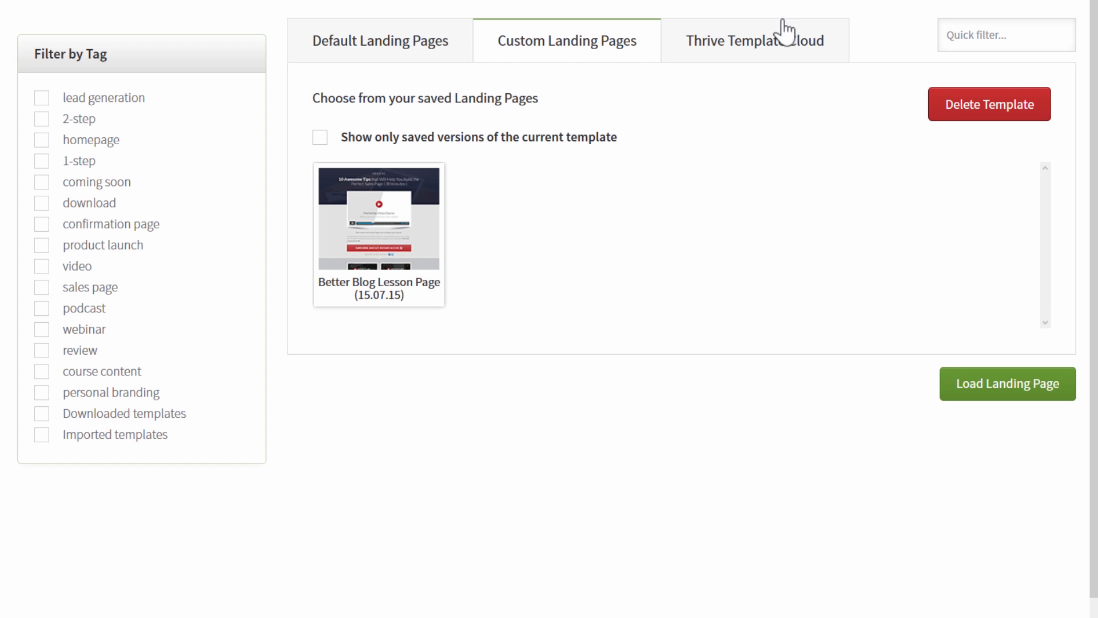
Download the Storyteller 1-Step Page from Thrive Template Cloud and select it.
left_click(754, 40)
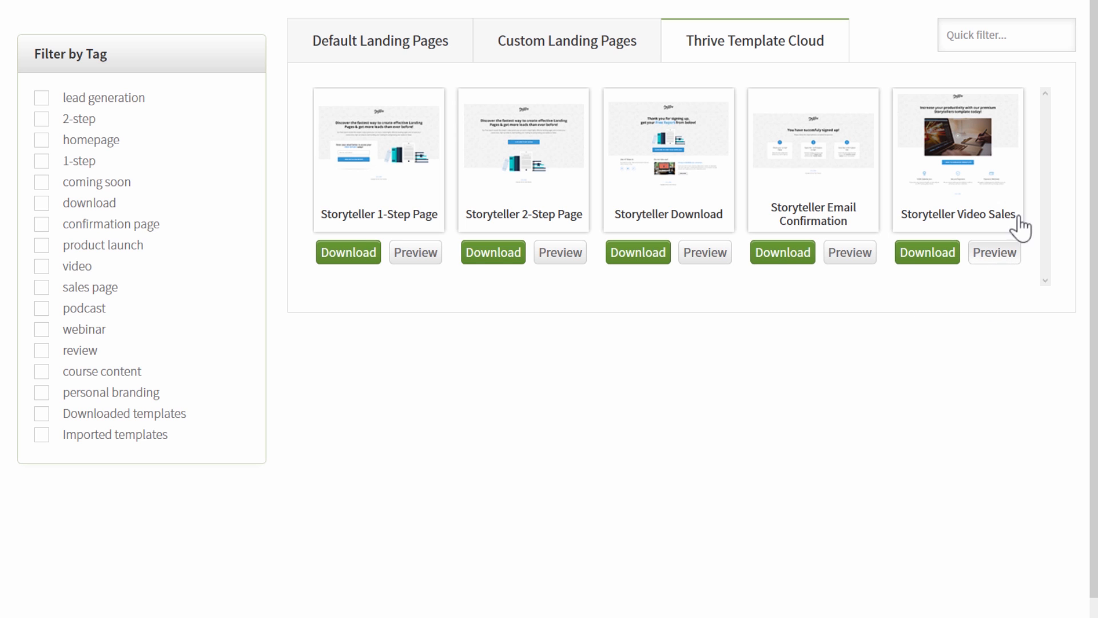
mouse_move(336, 383)
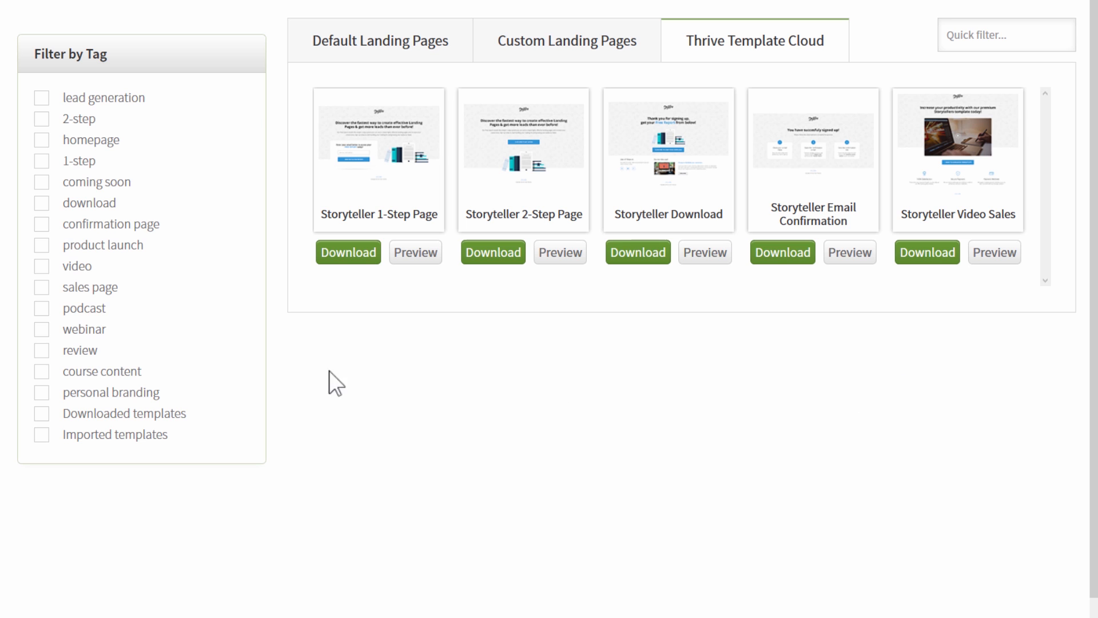
left_click(348, 252)
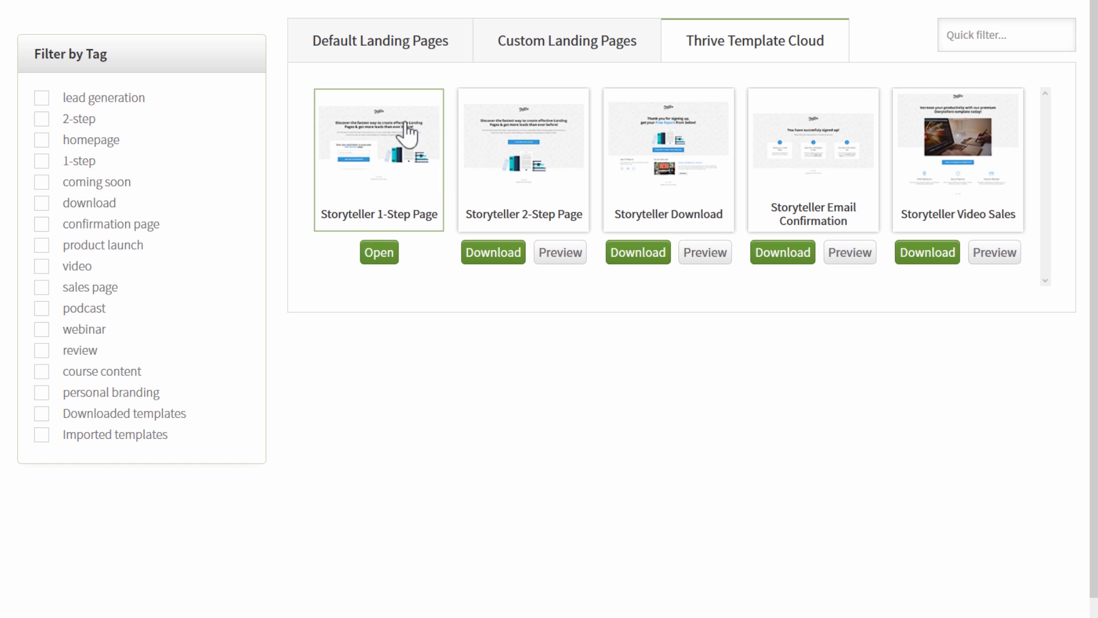
mouse_move(399, 393)
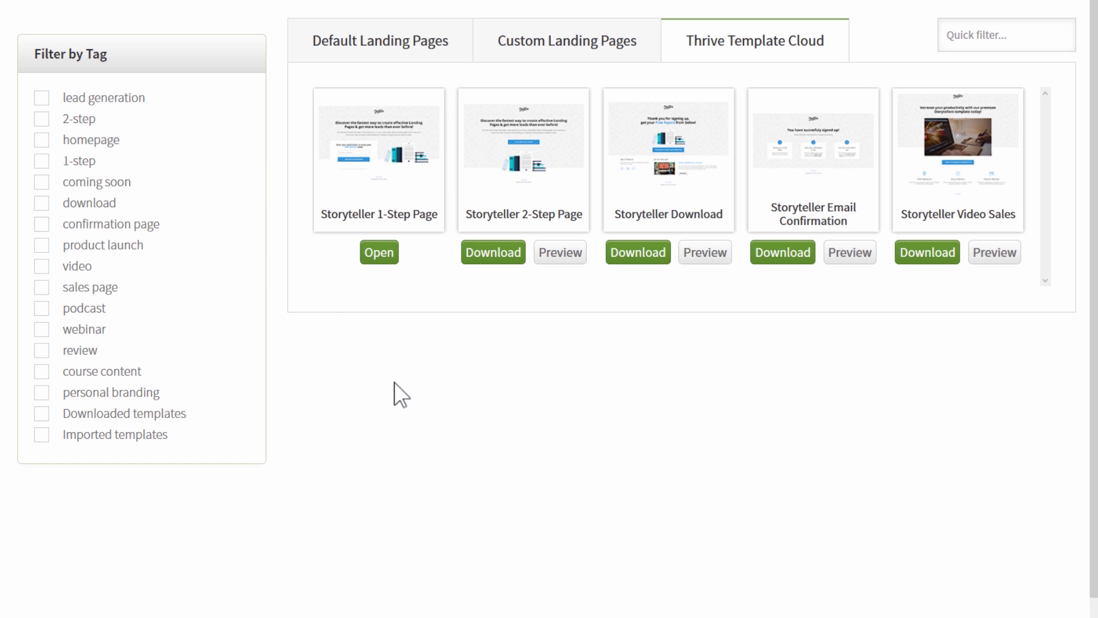
left_click(379, 252)
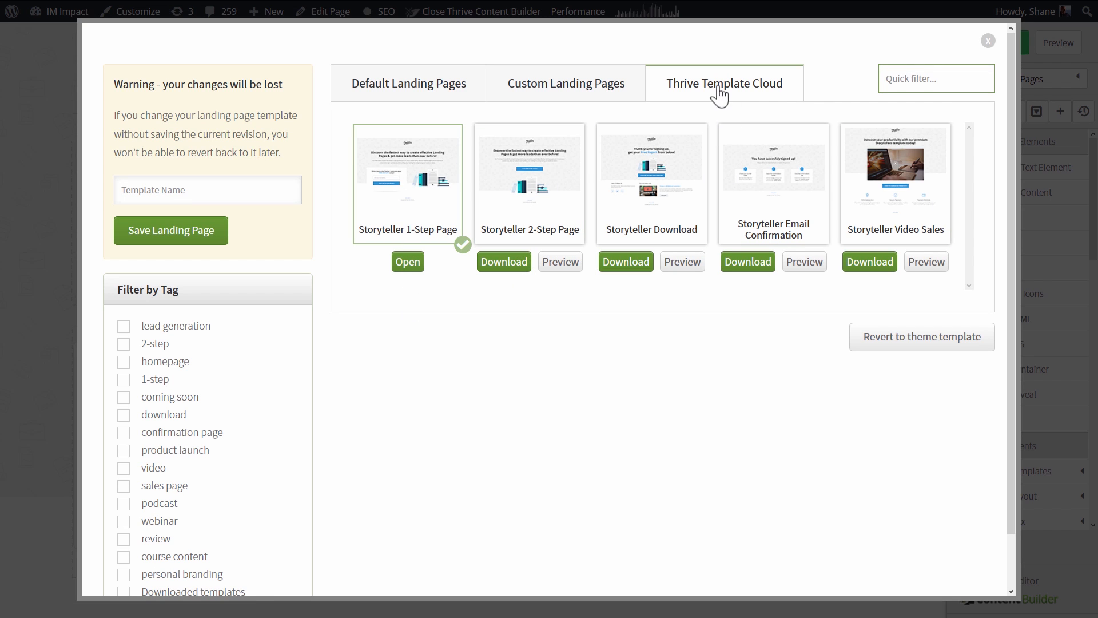
mouse_move(838, 93)
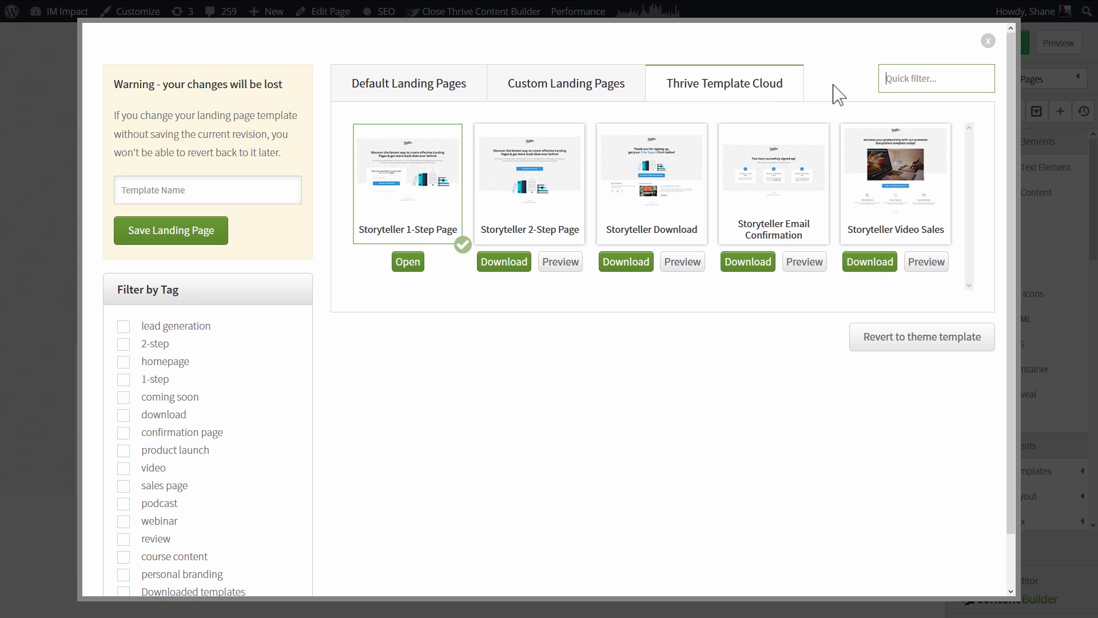
Preview the Storyteller 1-Step page end to end, then switch to the 2-Step page.
left_click(407, 261)
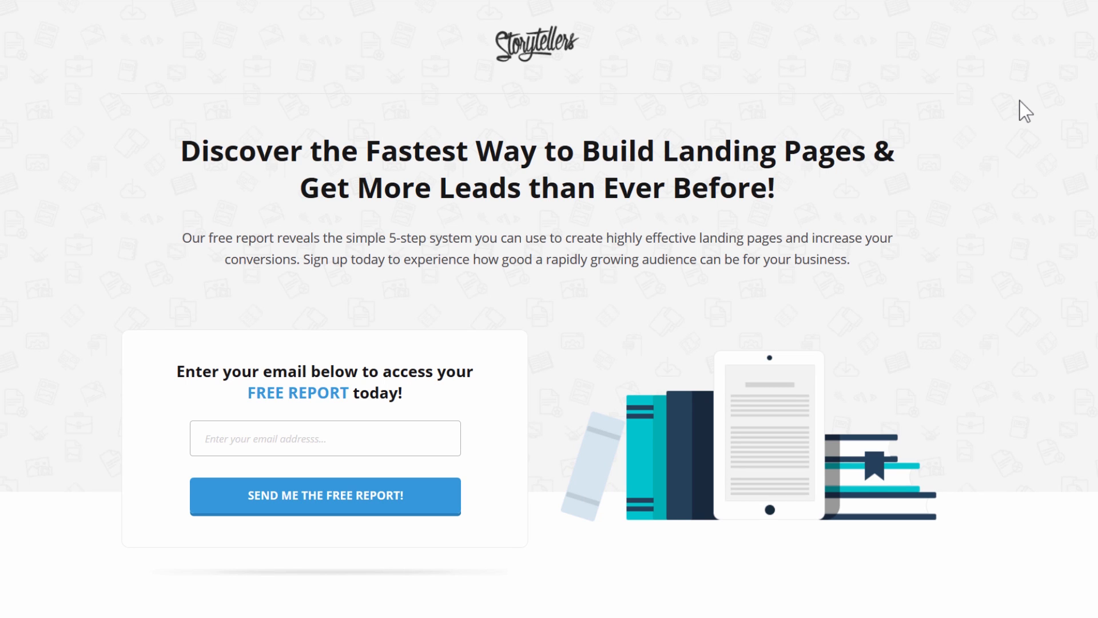
mouse_move(1020, 184)
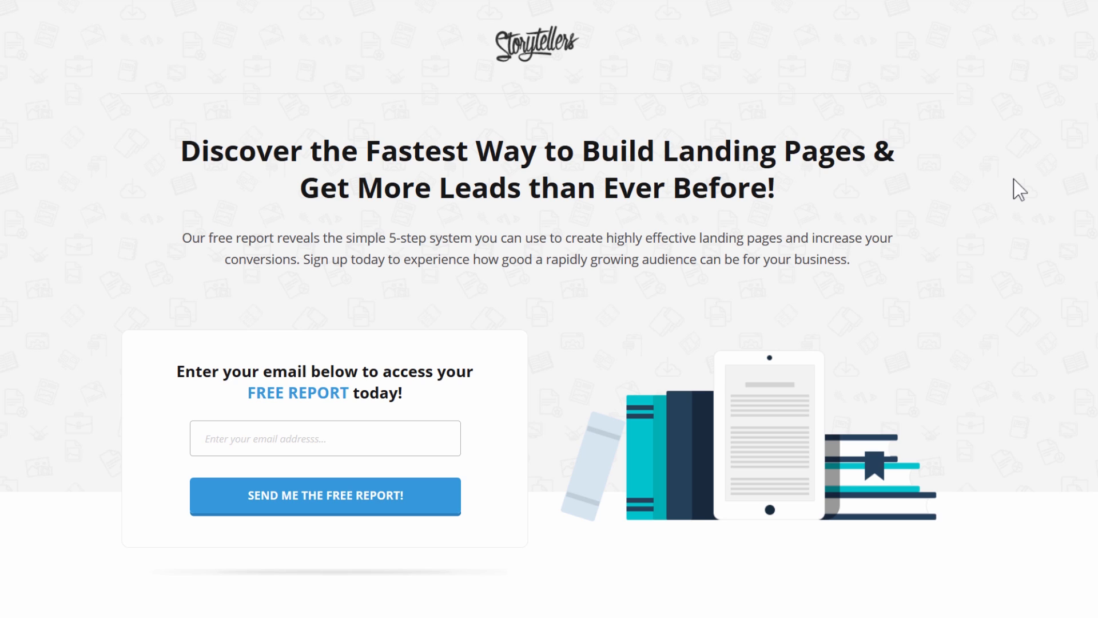
mouse_move(927, 271)
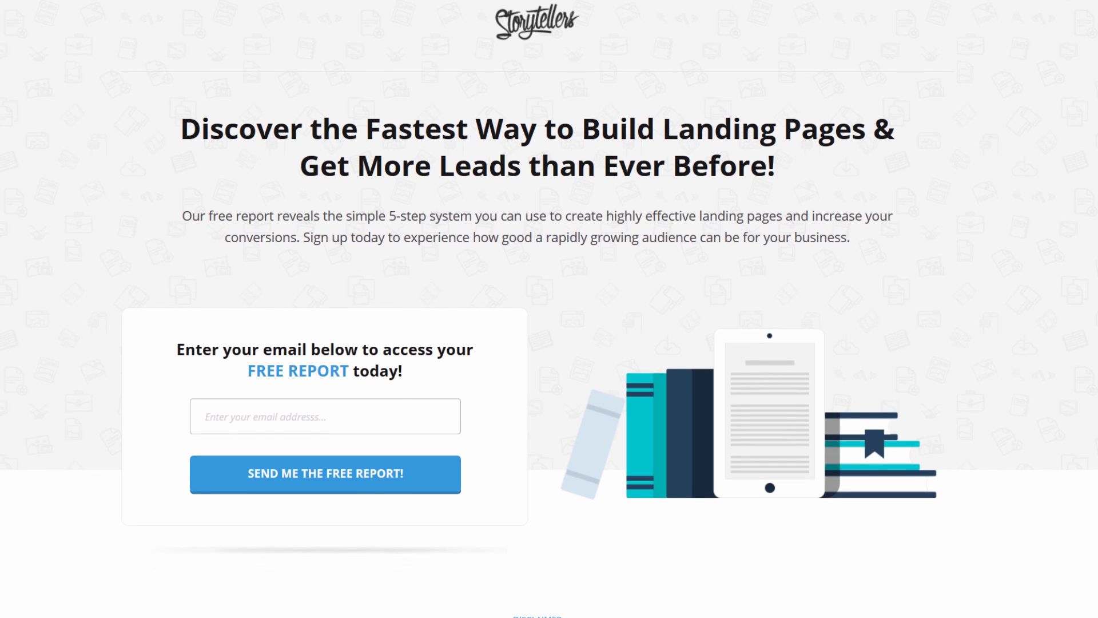
scroll("down", 3)
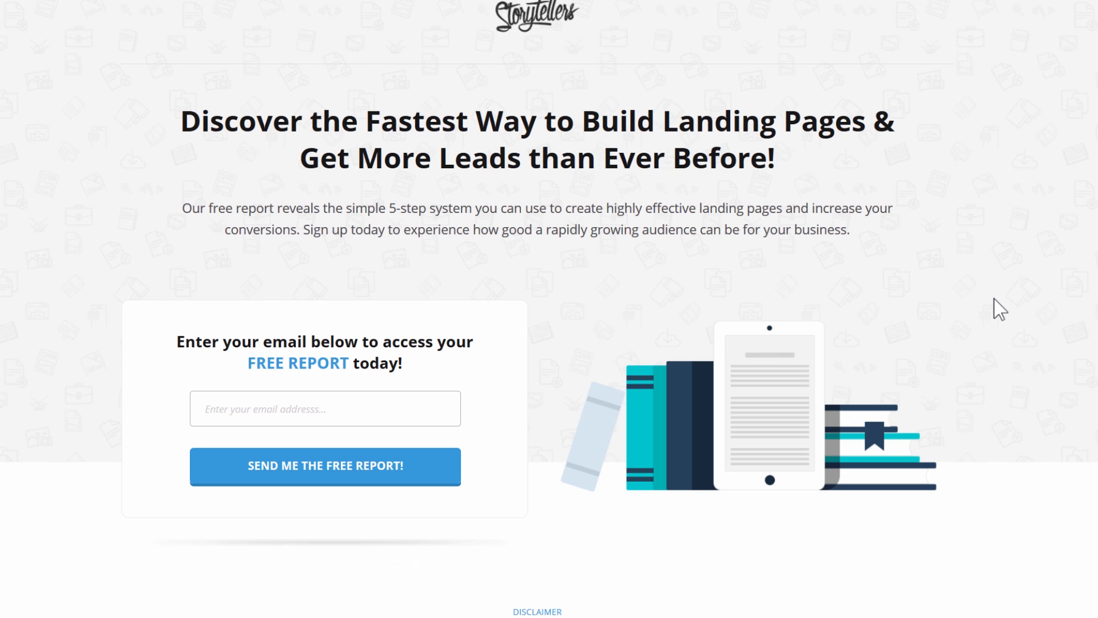
mouse_move(980, 319)
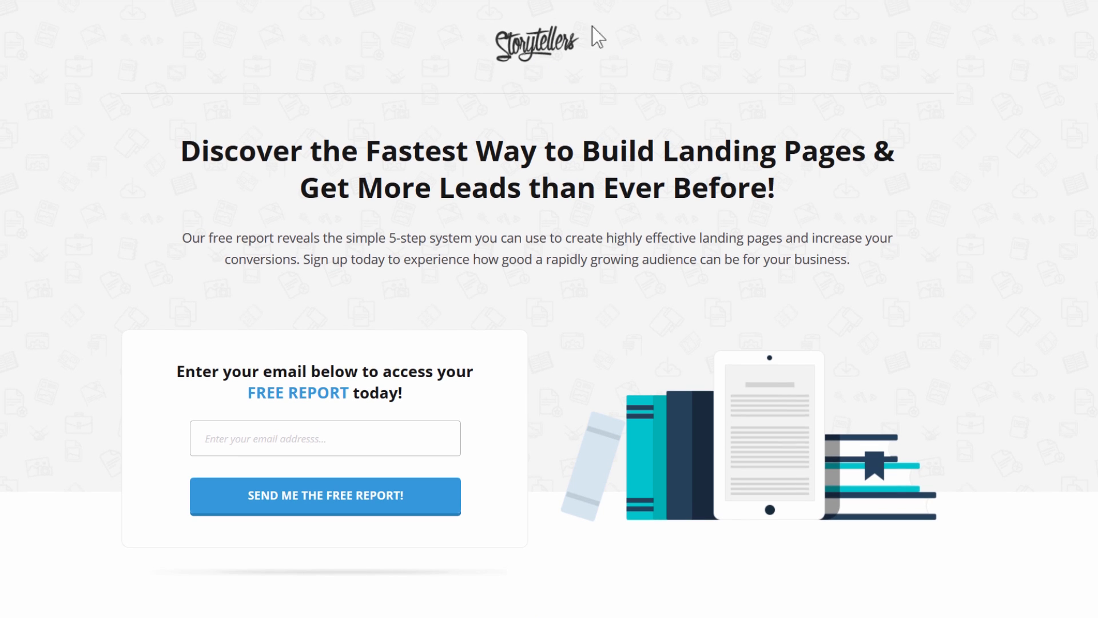
mouse_move(930, 293)
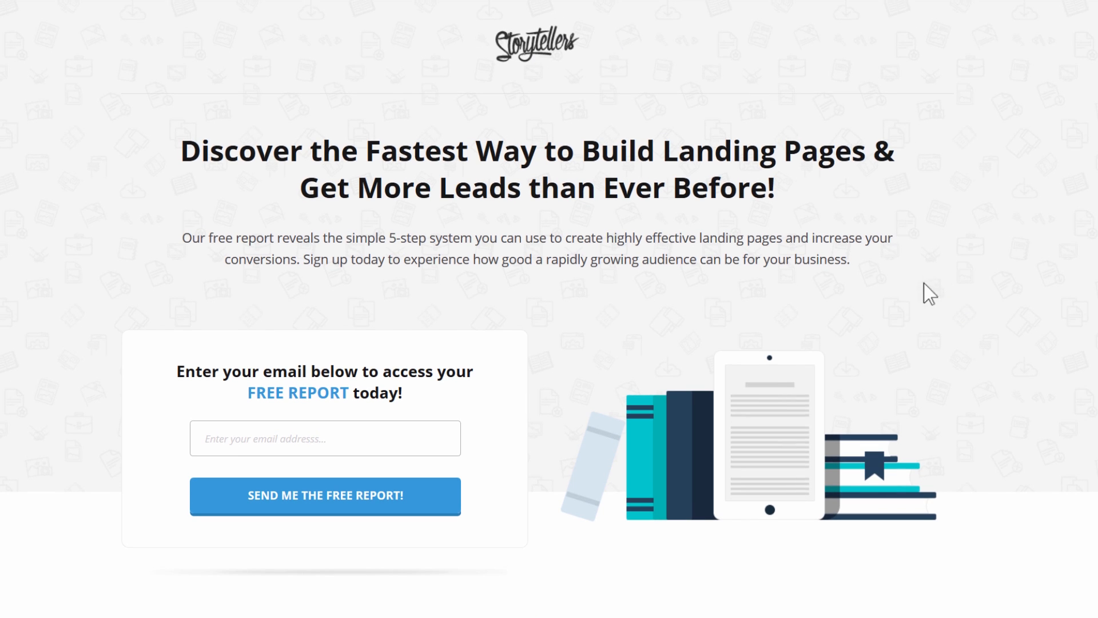
mouse_move(991, 441)
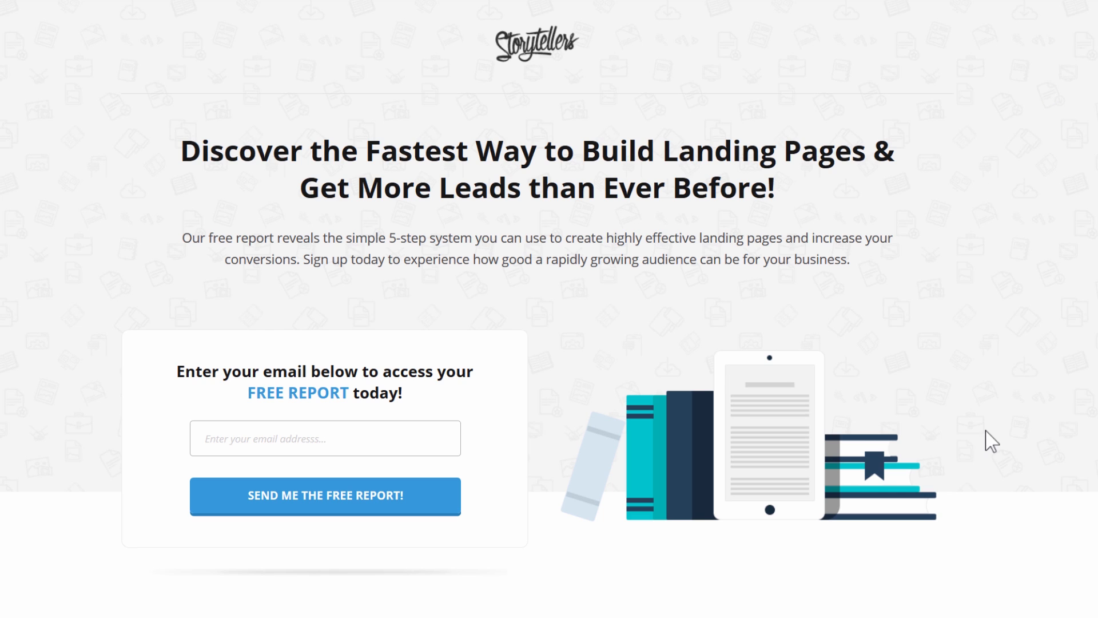
mouse_move(172, 151)
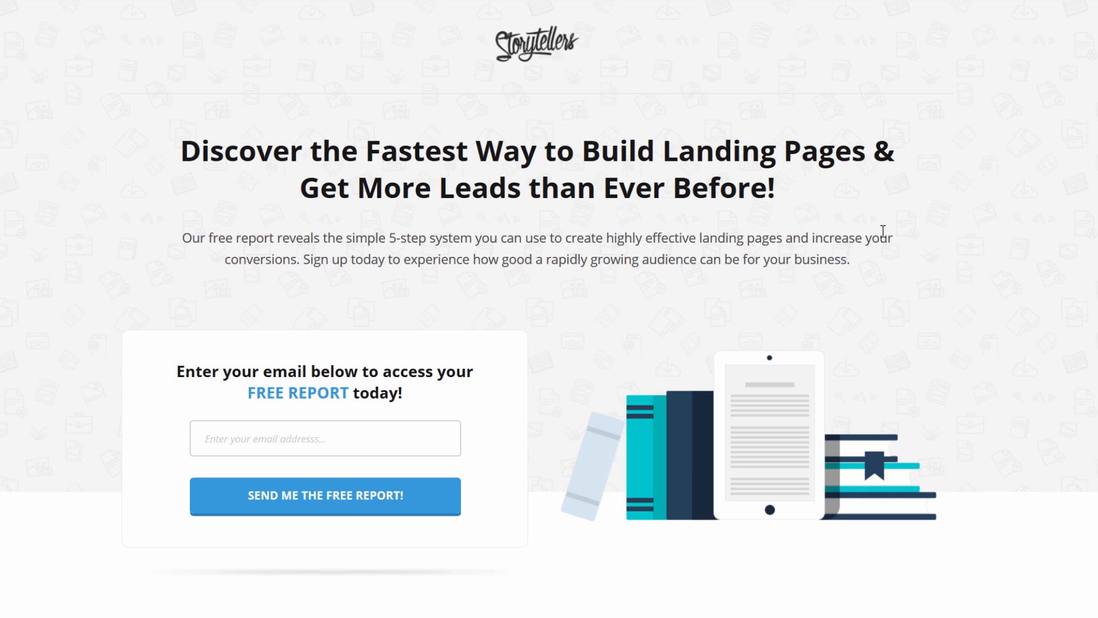
double_click(255, 238)
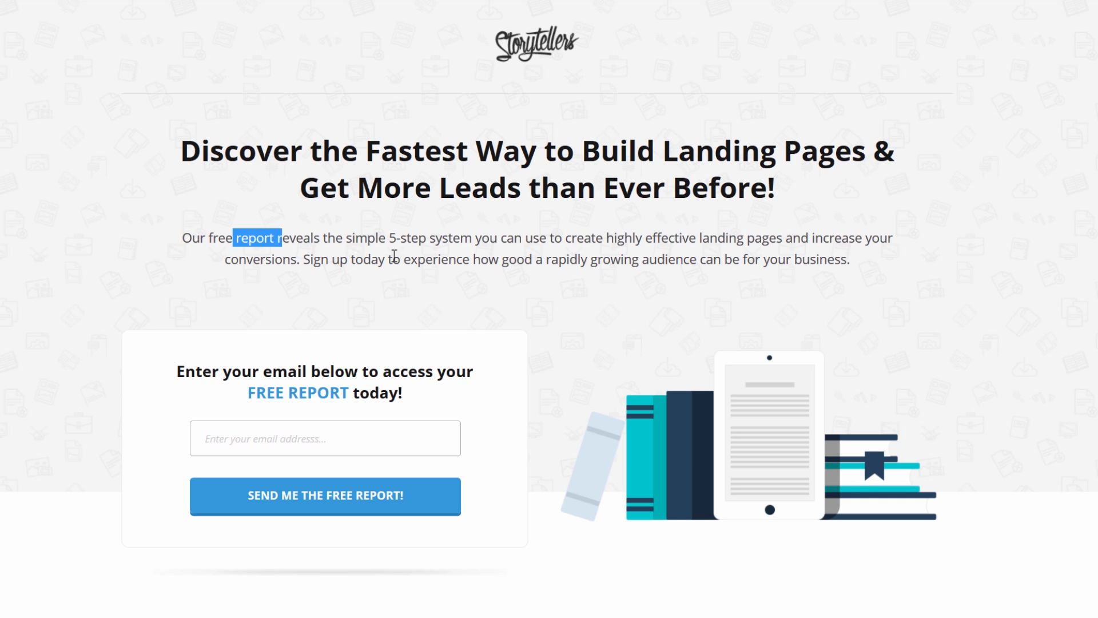
scroll("down", 3)
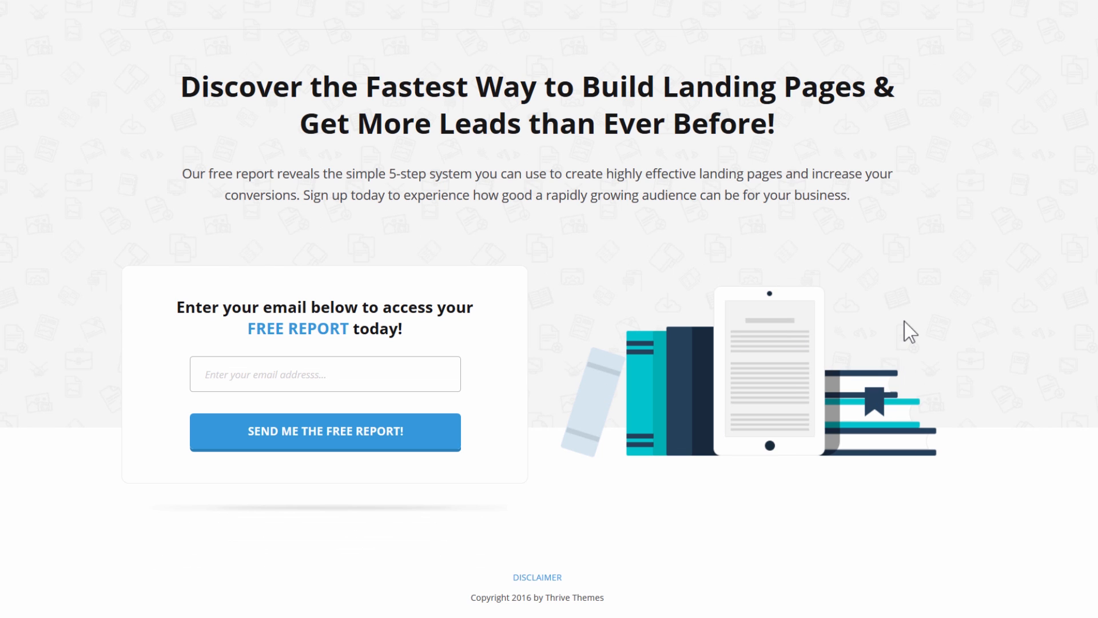
mouse_move(285, 289)
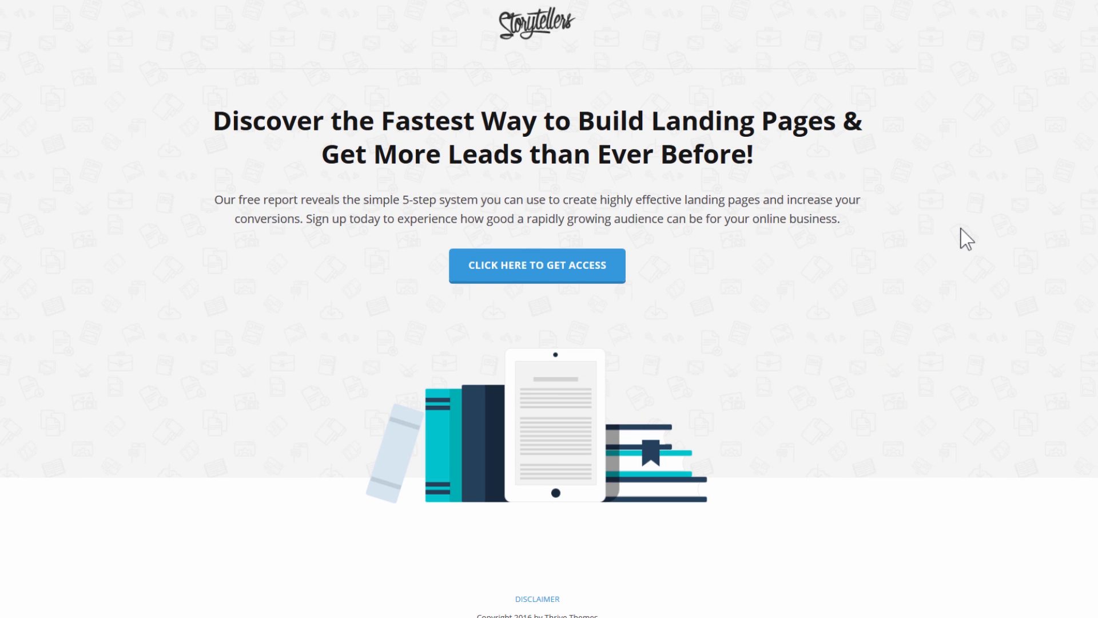
Try the 2-Step page's 'Click here to get access' lightbox and continue to the confirmation page.
scroll("down", 3)
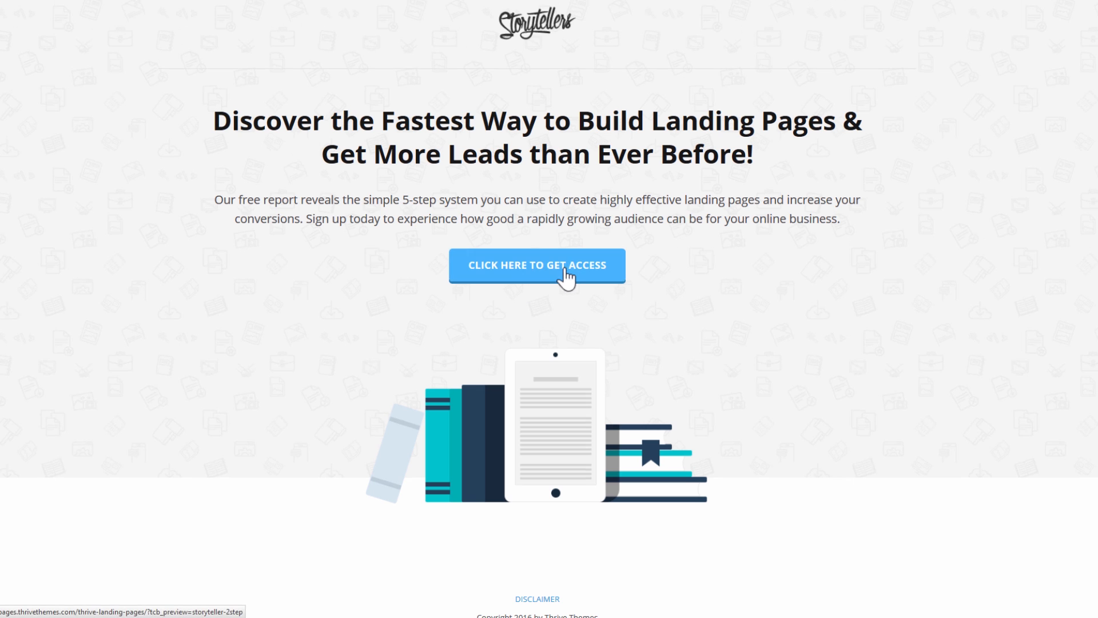
left_click(537, 265)
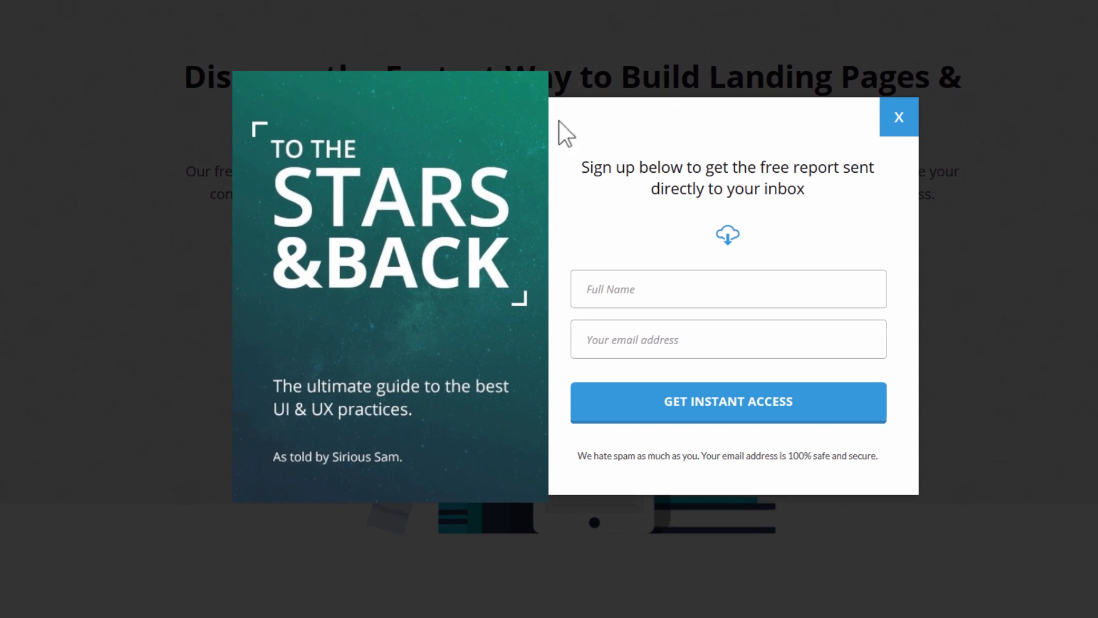
mouse_move(263, 102)
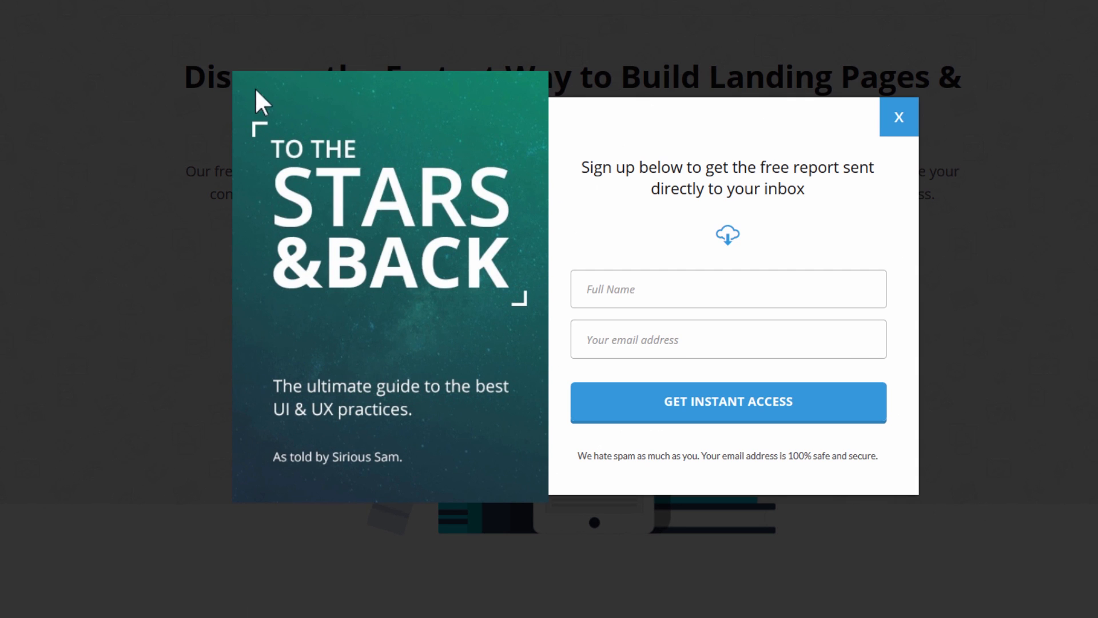
mouse_move(491, 57)
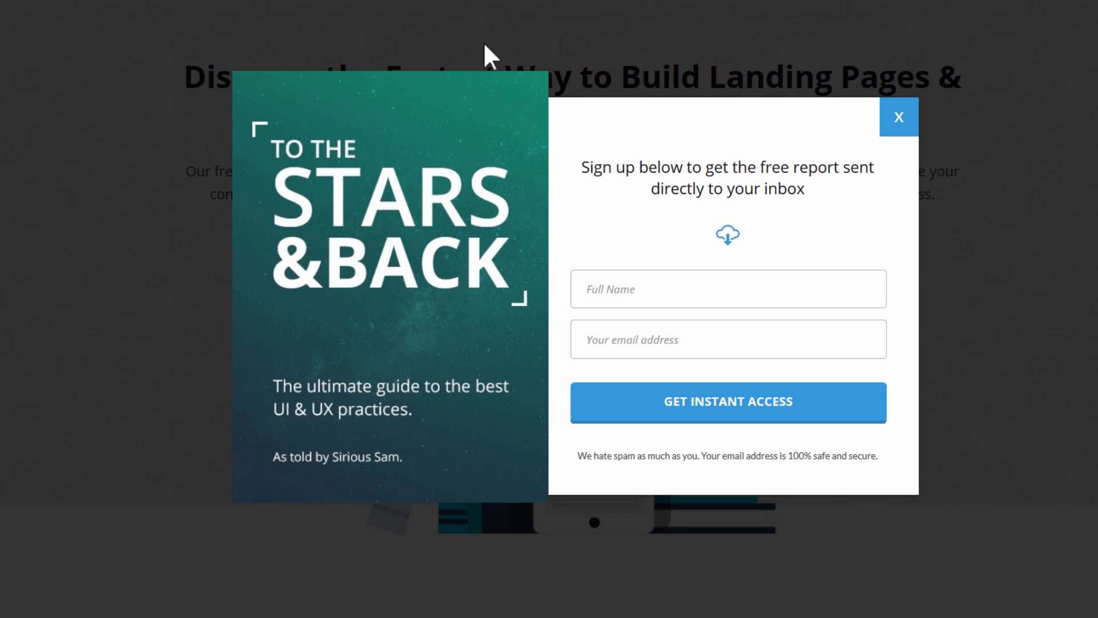
mouse_move(534, 180)
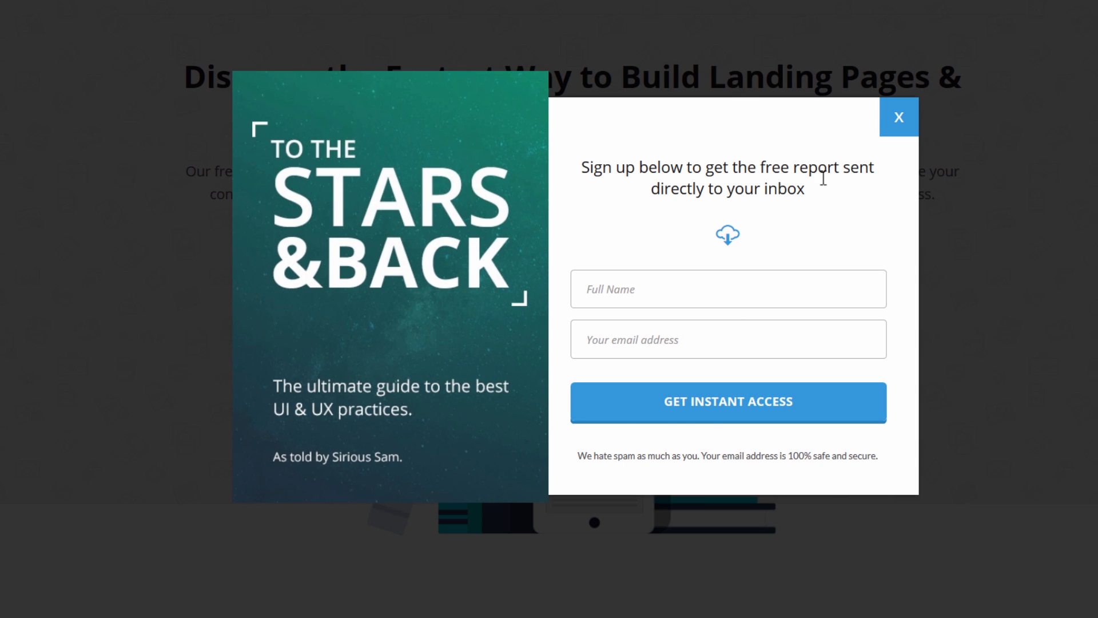
left_click(728, 402)
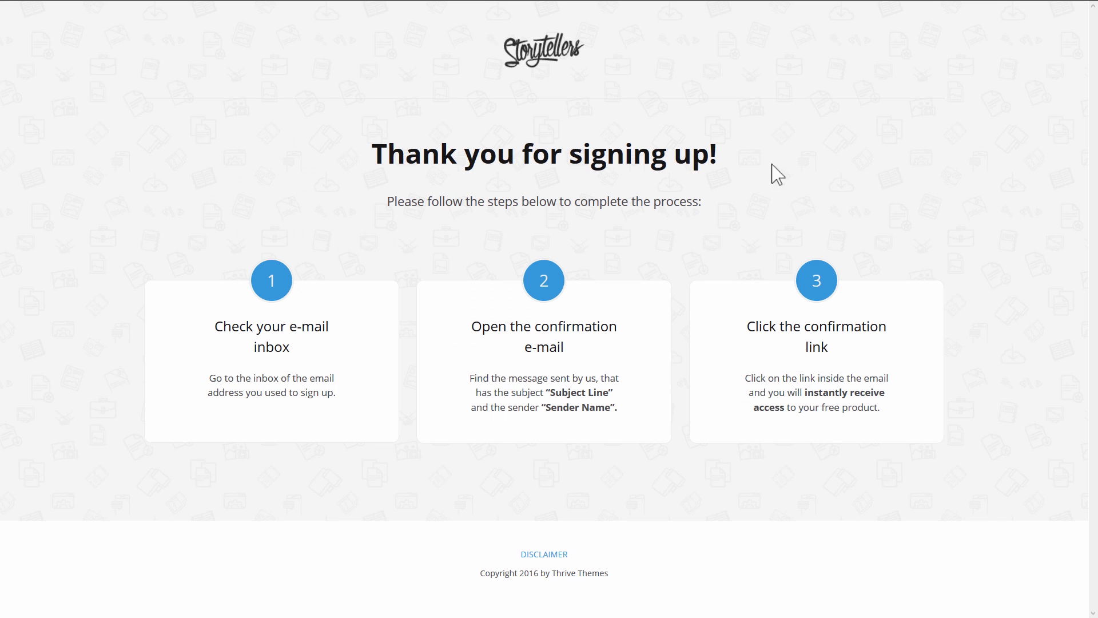
mouse_move(994, 208)
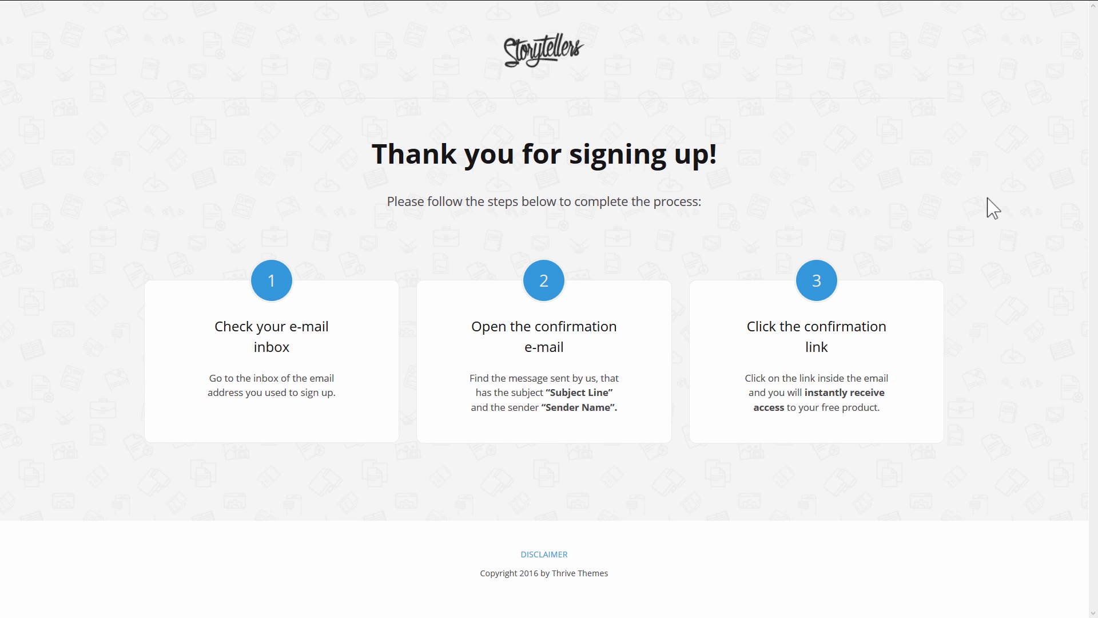
mouse_move(450, 226)
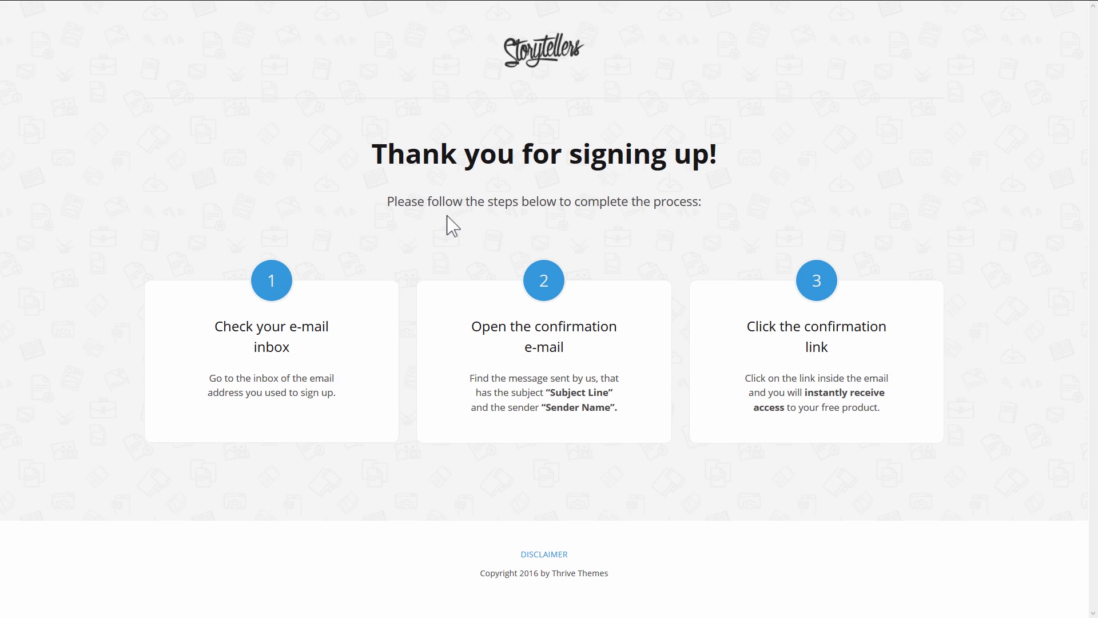
mouse_move(436, 244)
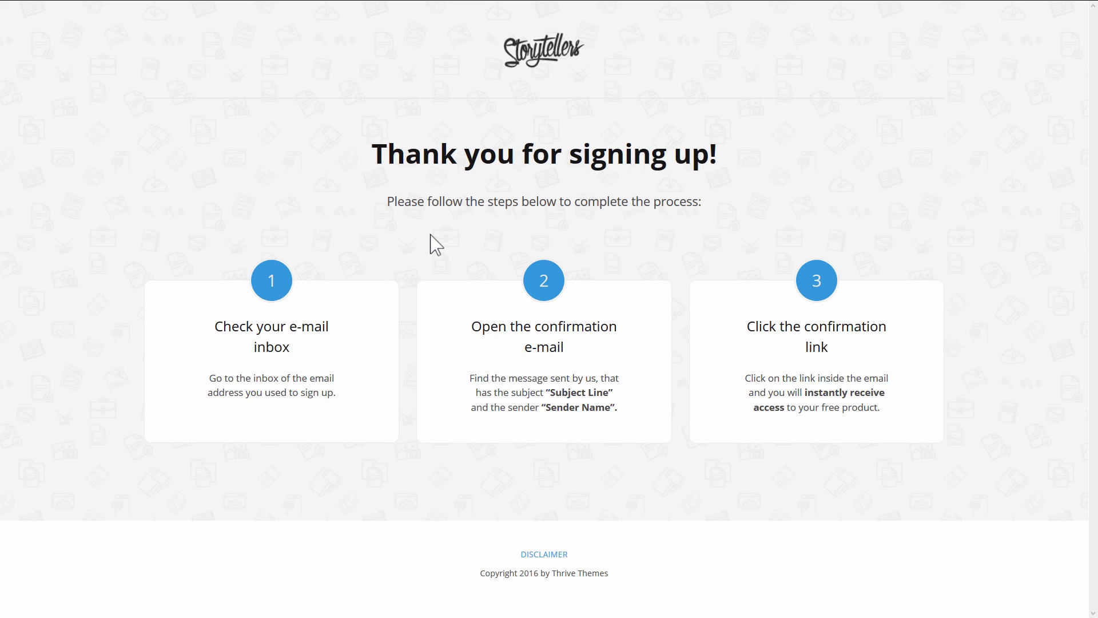
mouse_move(390, 352)
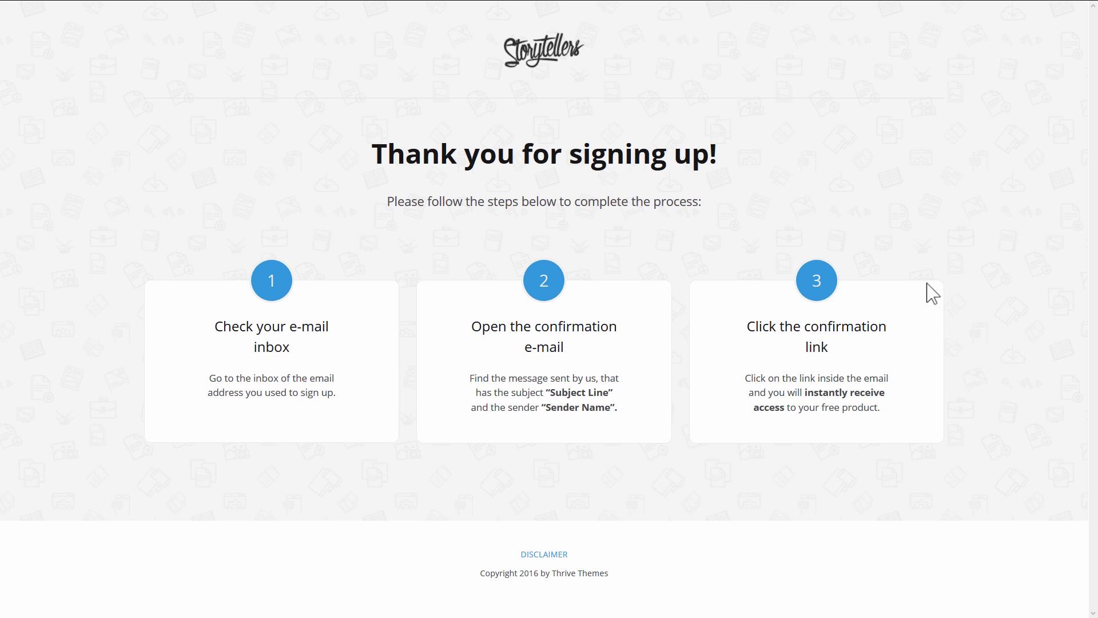
mouse_move(860, 402)
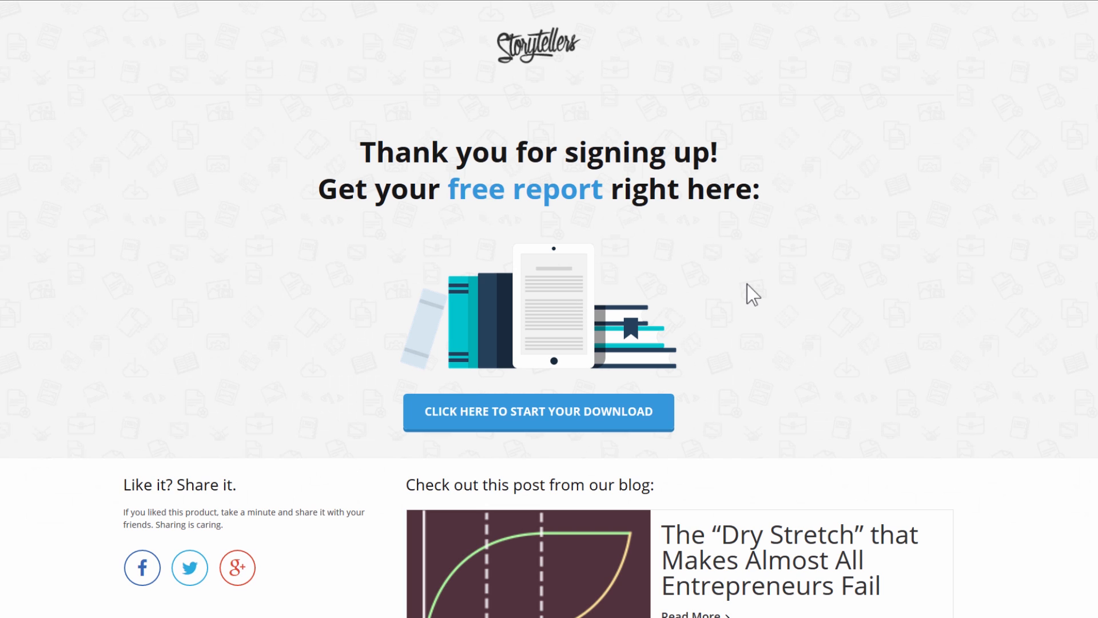
mouse_move(826, 251)
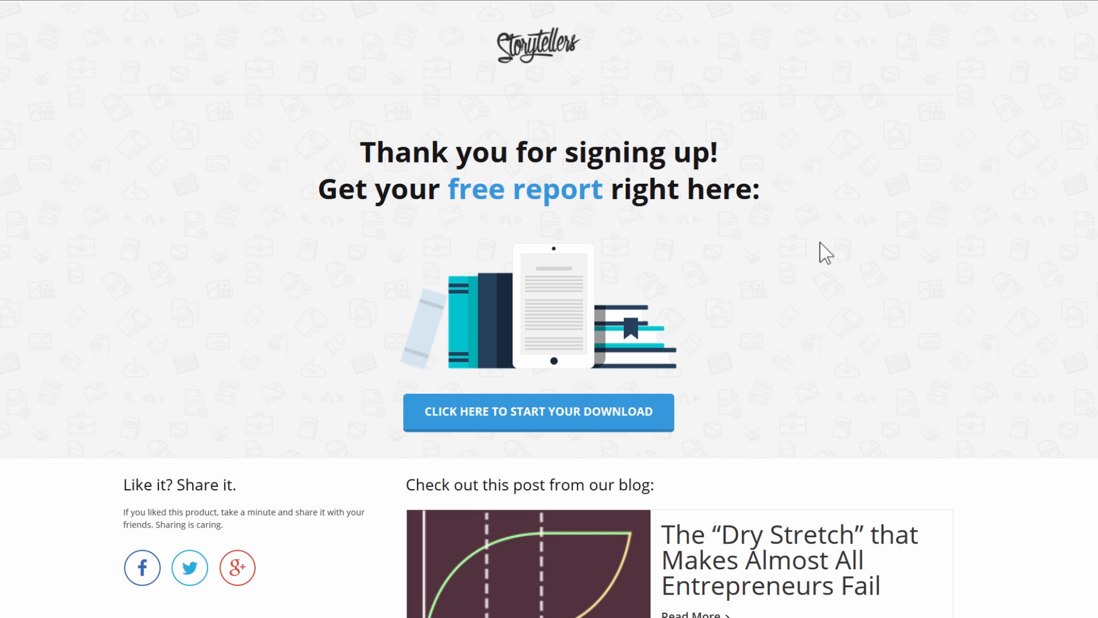
mouse_move(299, 189)
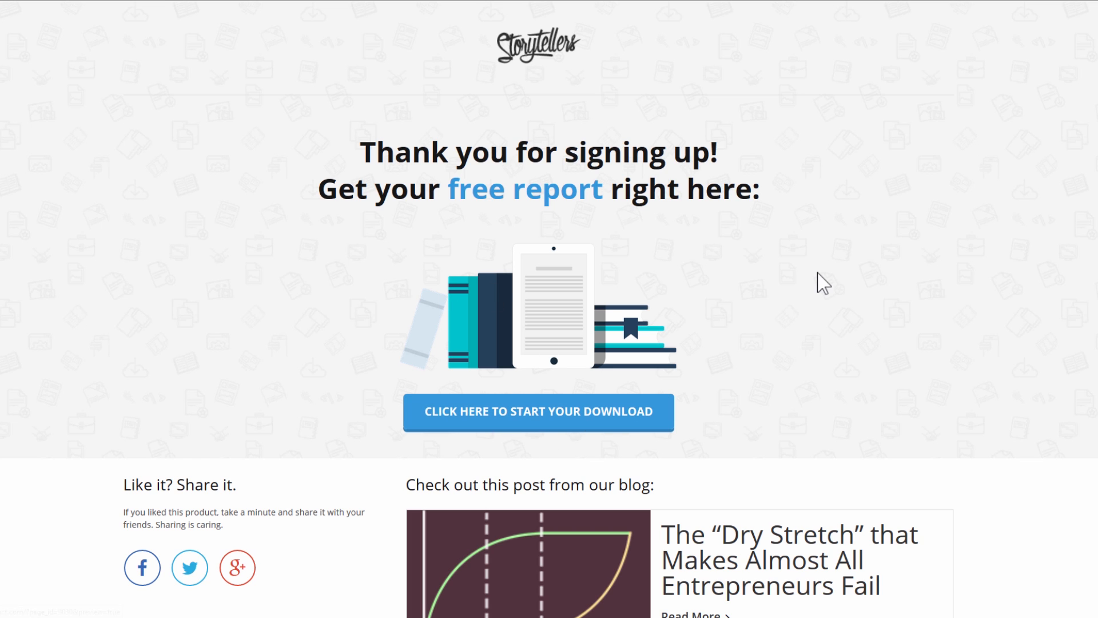
mouse_move(635, 455)
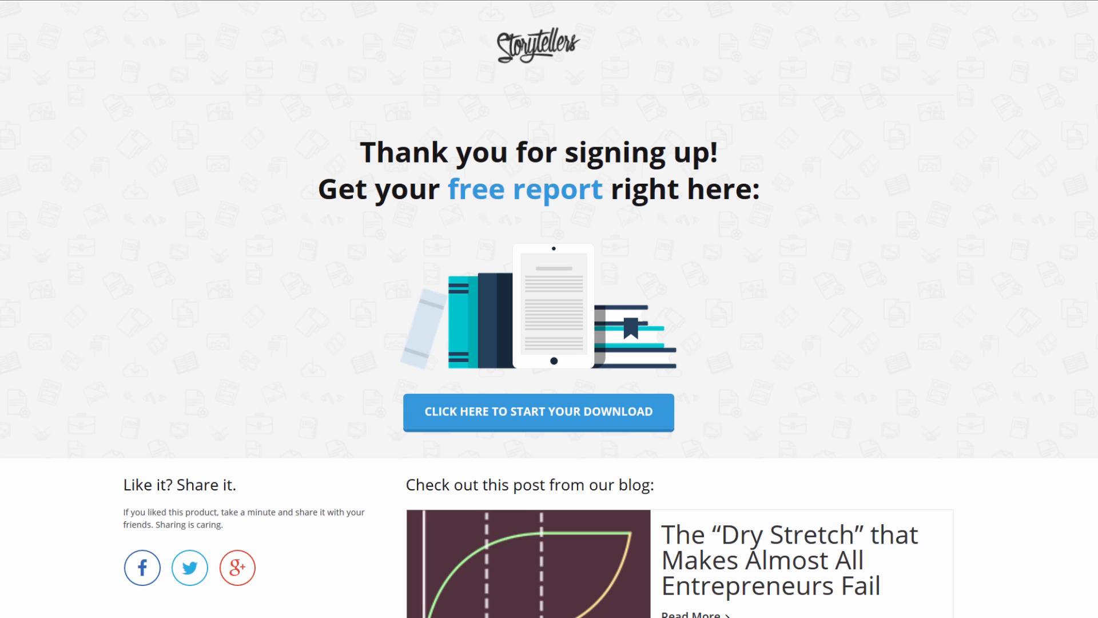
Scroll the download page and show its blog post grid's Post Grid options.
scroll("down", 3)
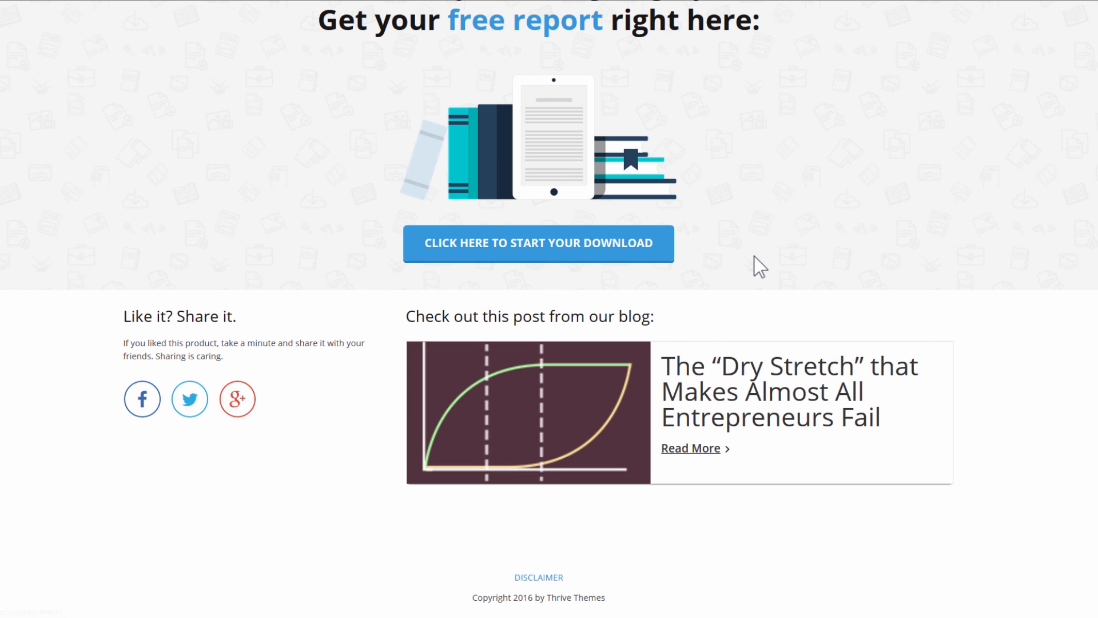
mouse_move(763, 299)
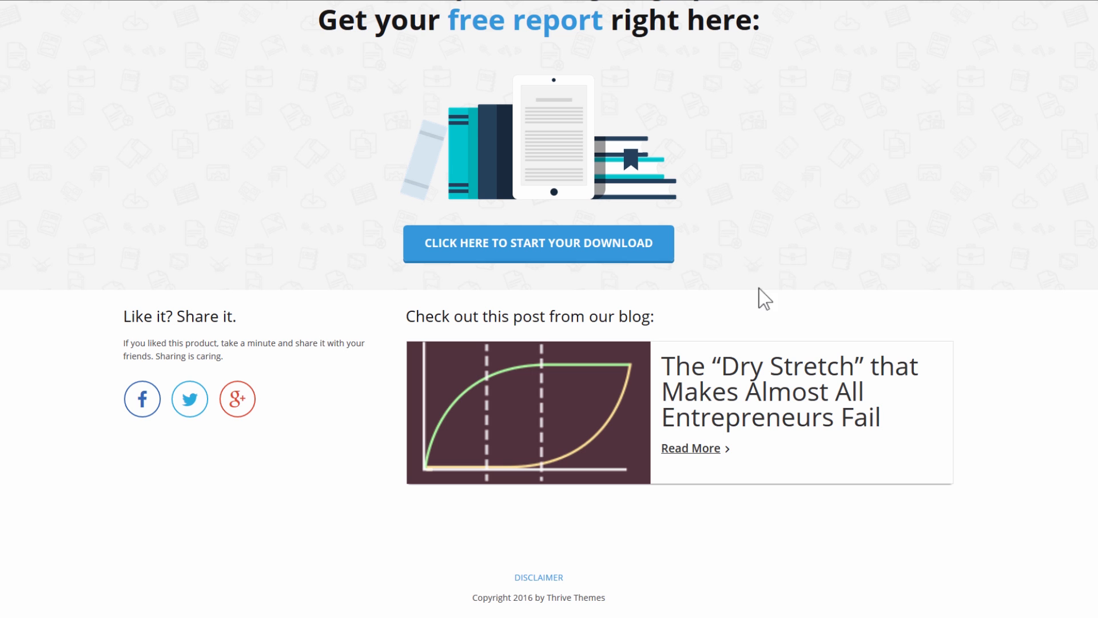
mouse_move(760, 406)
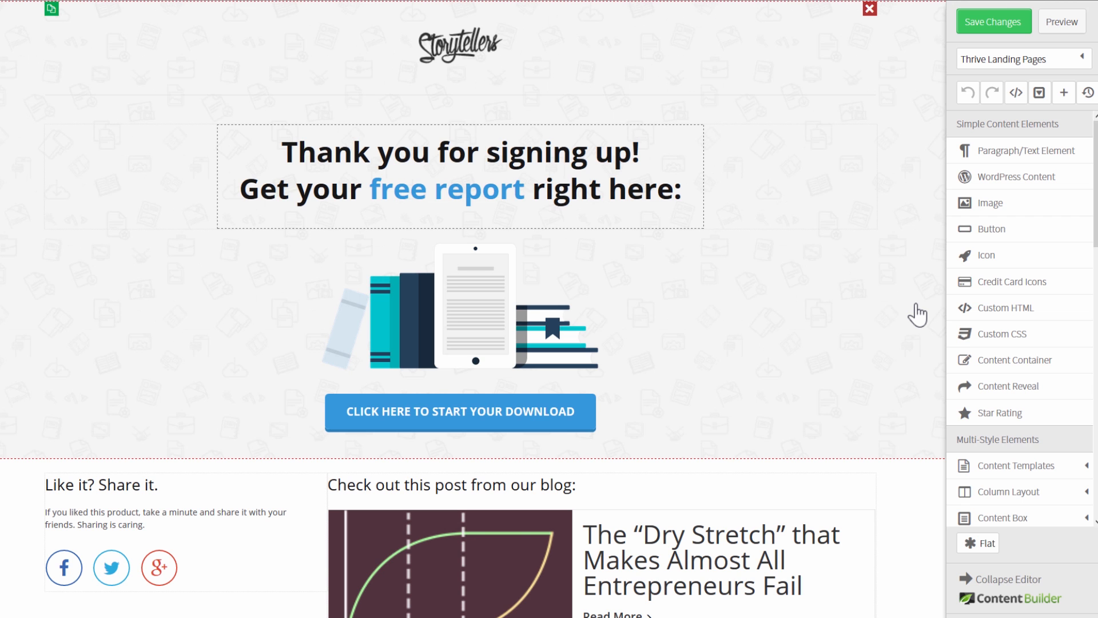
scroll("down", 3)
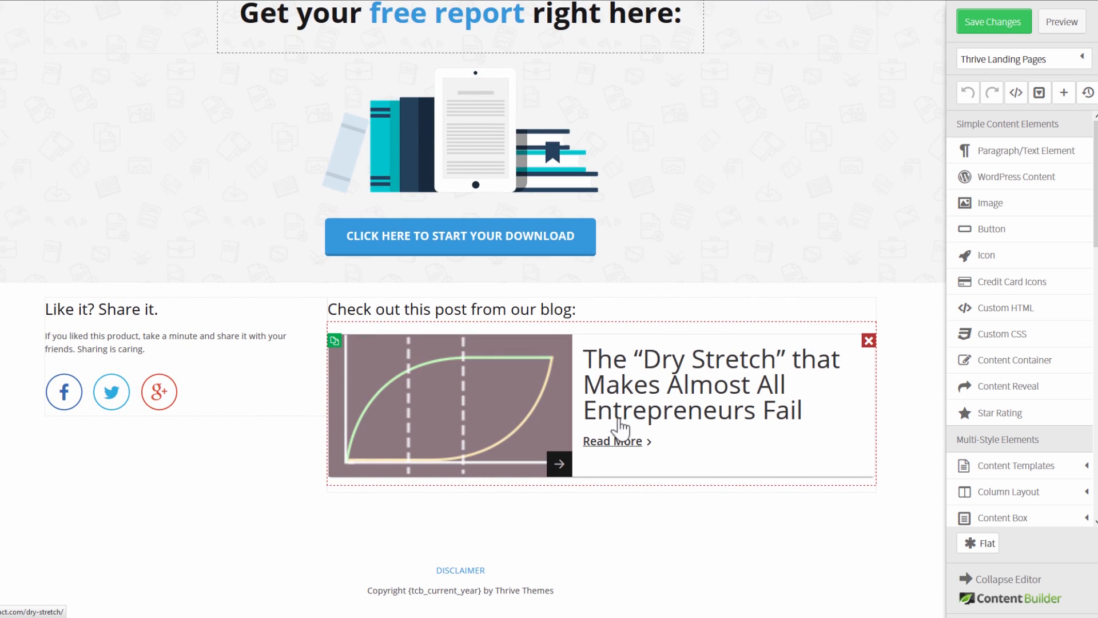
left_click(621, 429)
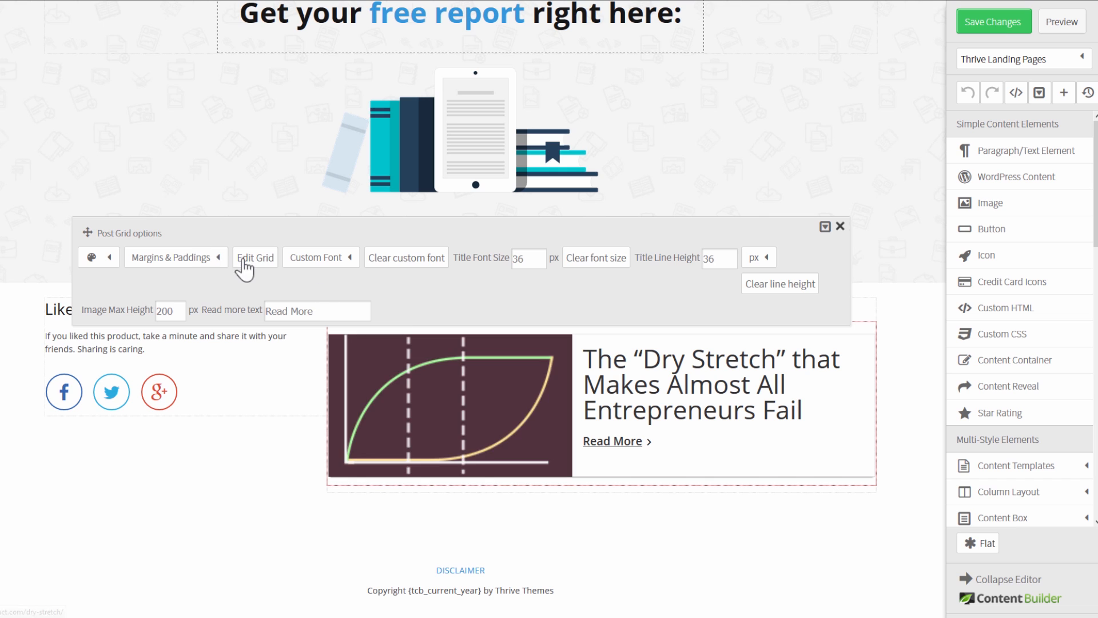
Filter the grid to the individual post 'the grind' and save the grid settings.
left_click(255, 258)
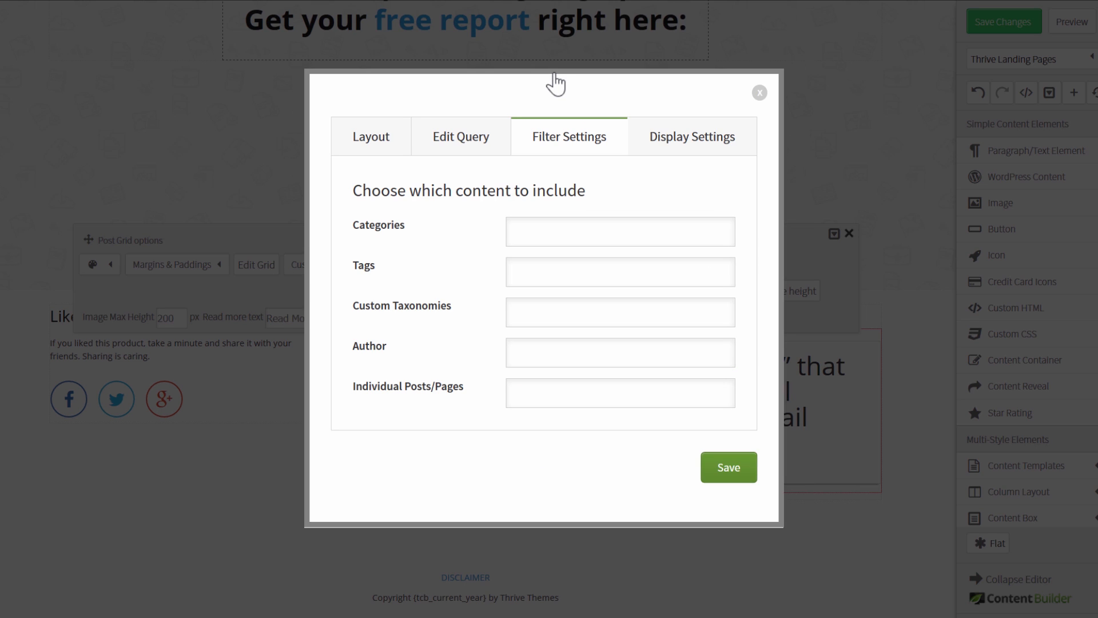
mouse_move(573, 263)
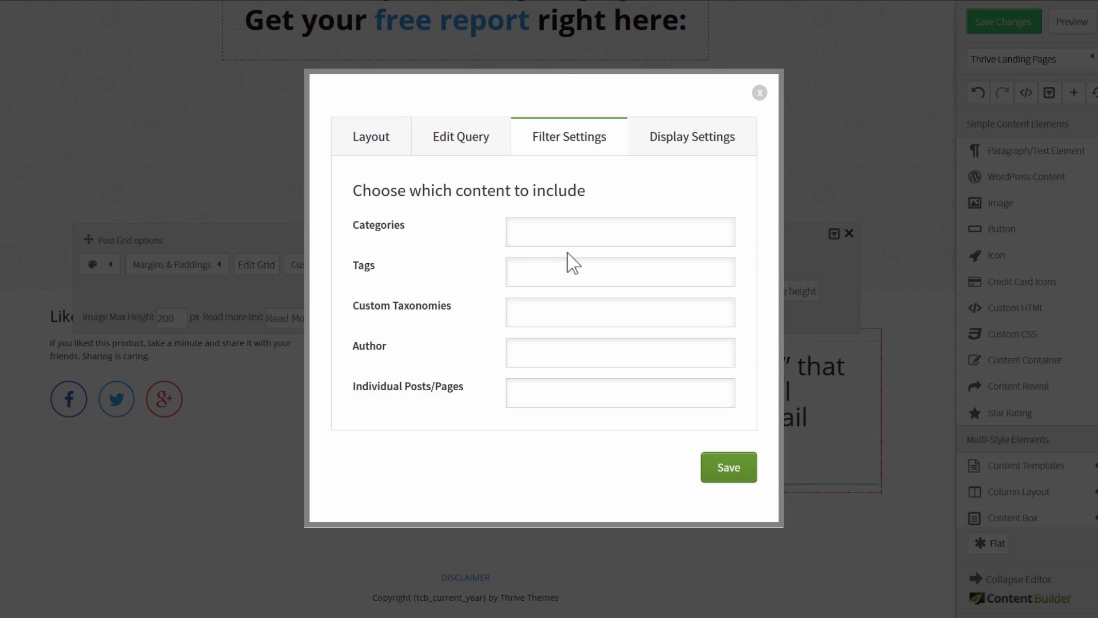
left_click(619, 393)
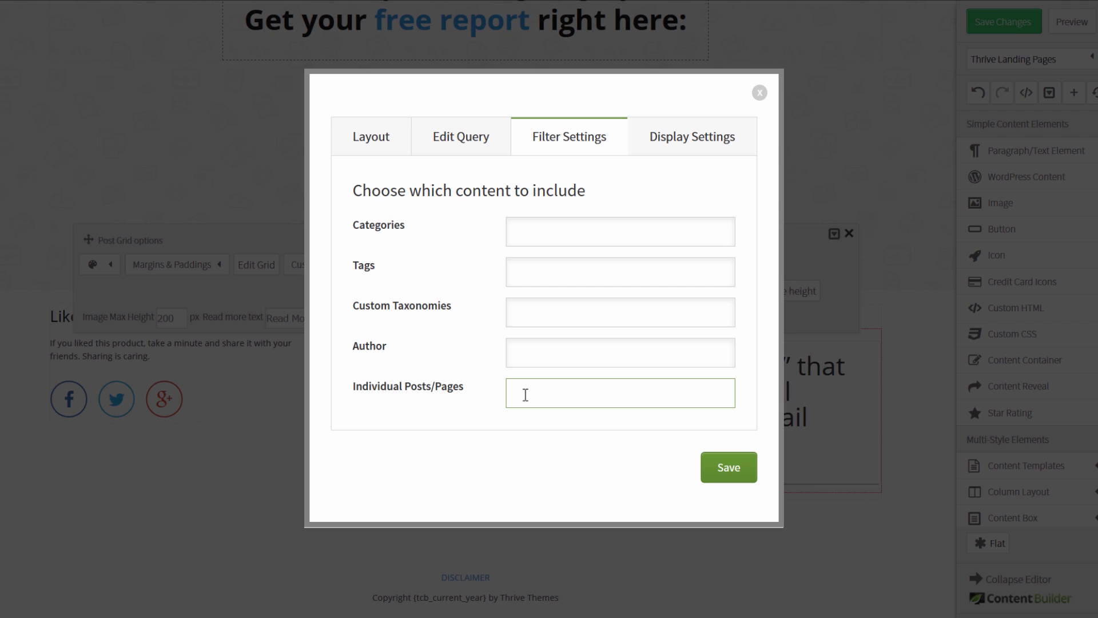
type("the grind")
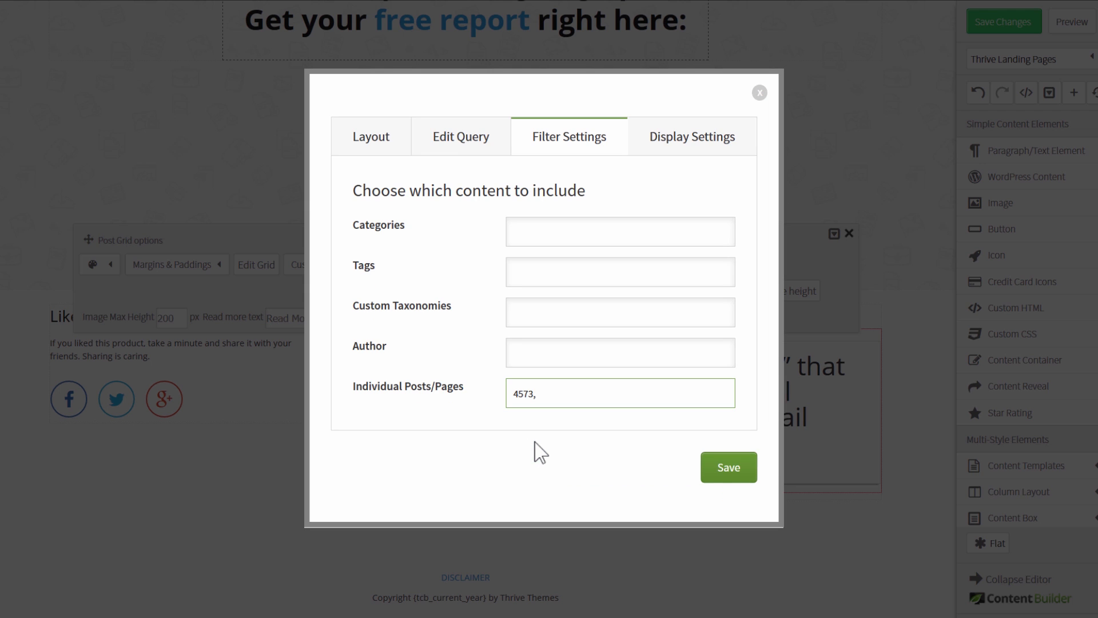
left_click(728, 467)
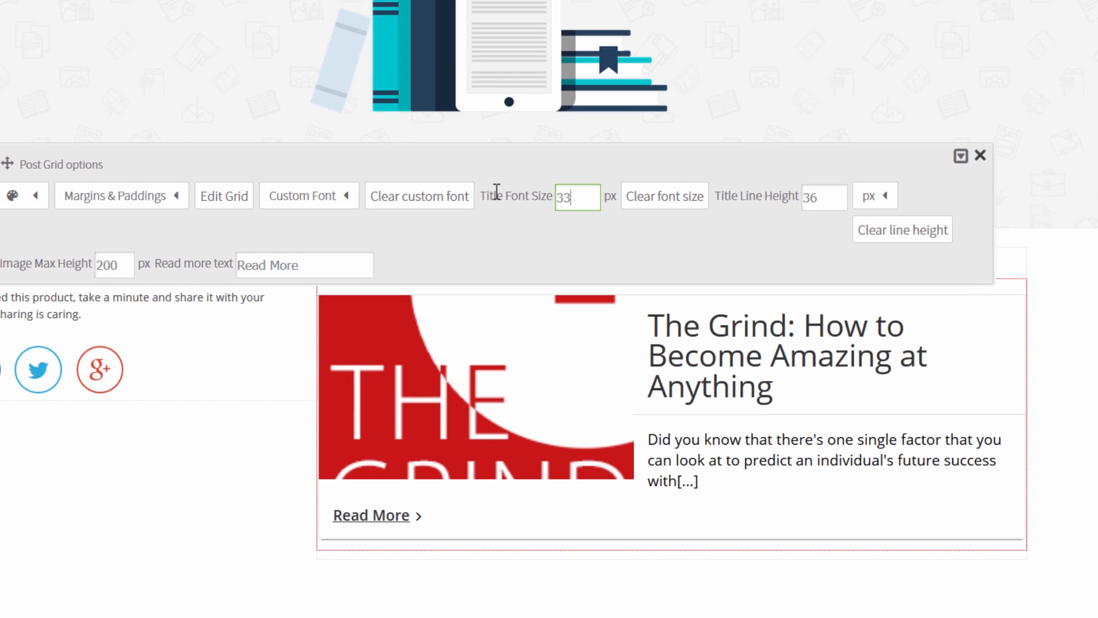
Set the post grid Title Font Size to 24 and Image Max Height to 300.
type("24")
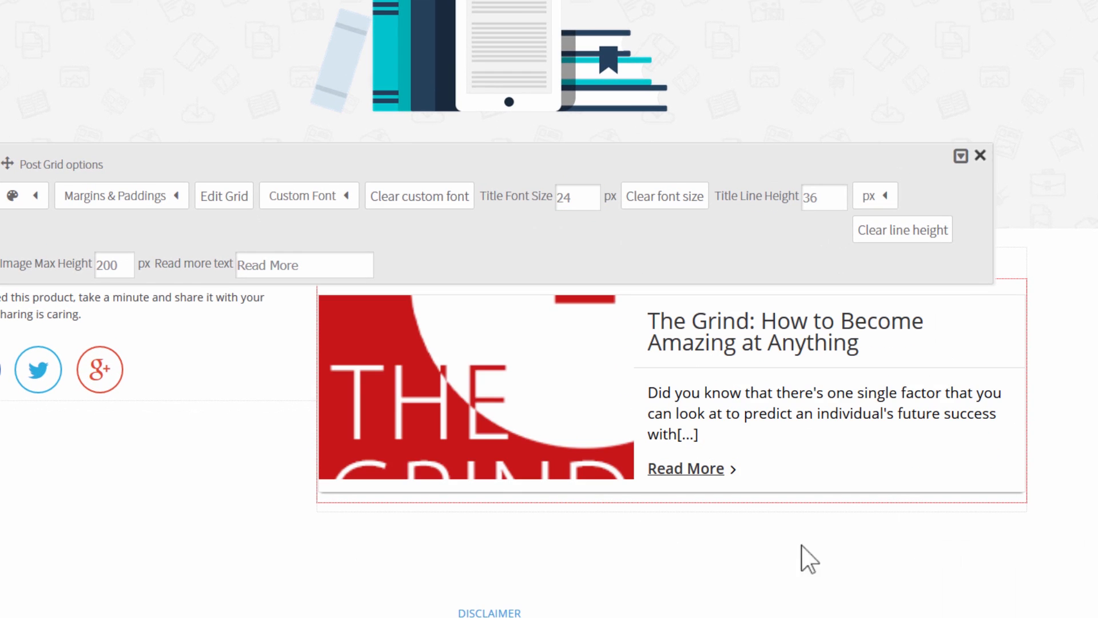
type("4")
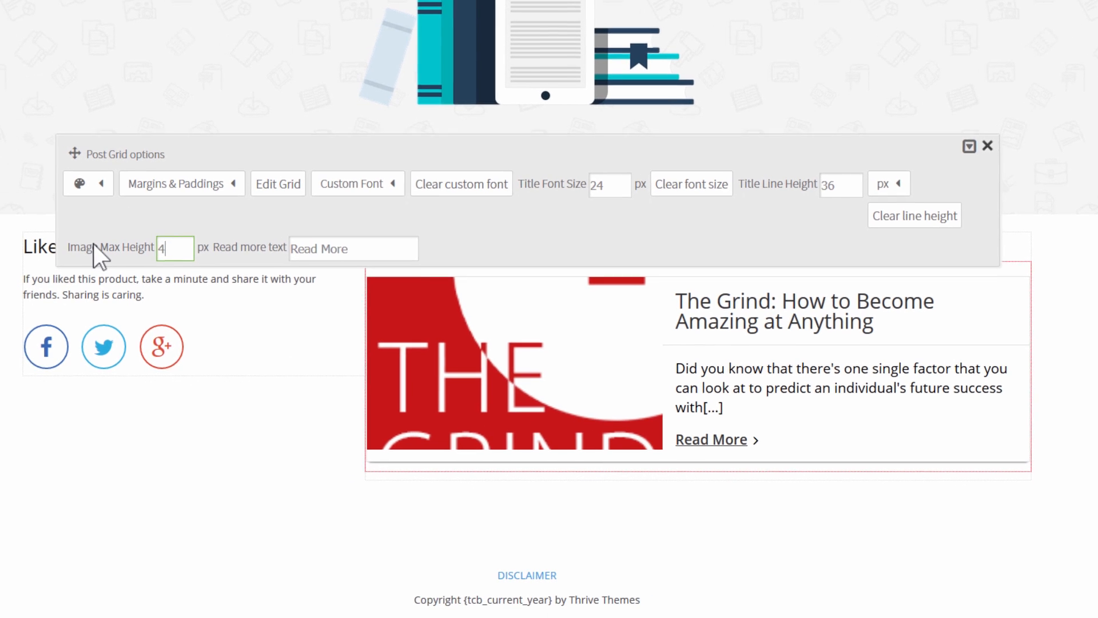
type("300")
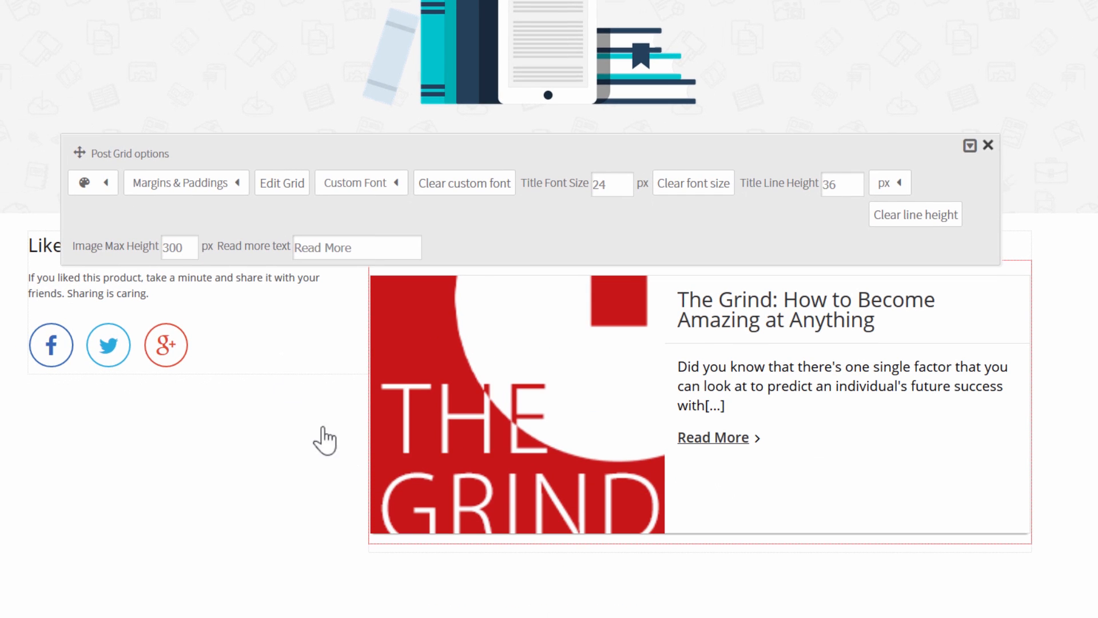
left_click(989, 145)
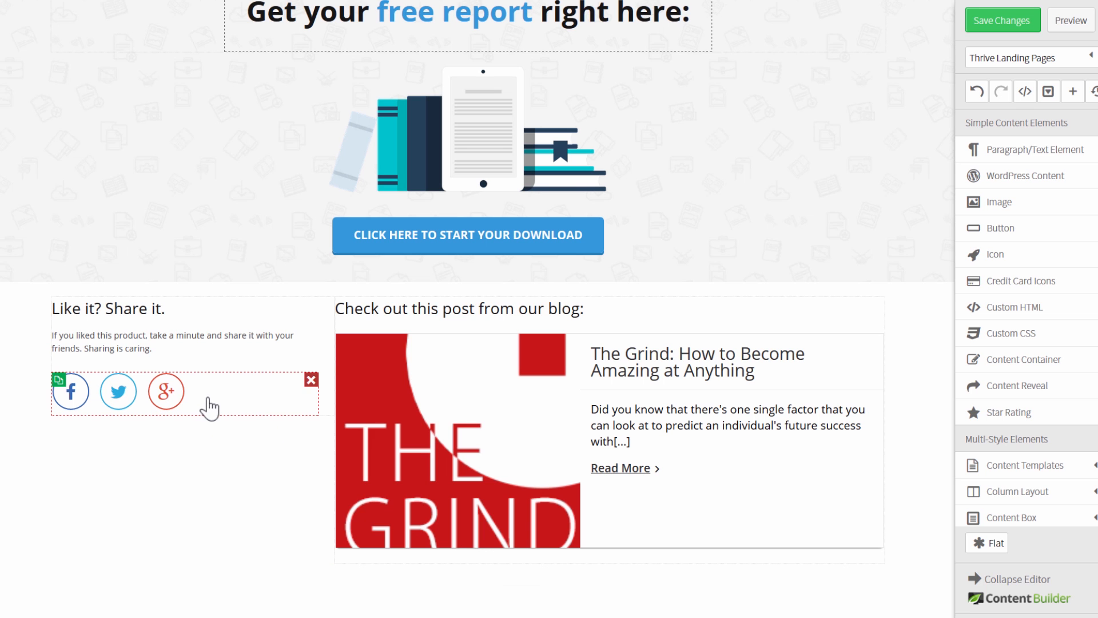
Show the share buttons' Social Options for choosing networks.
left_click(185, 392)
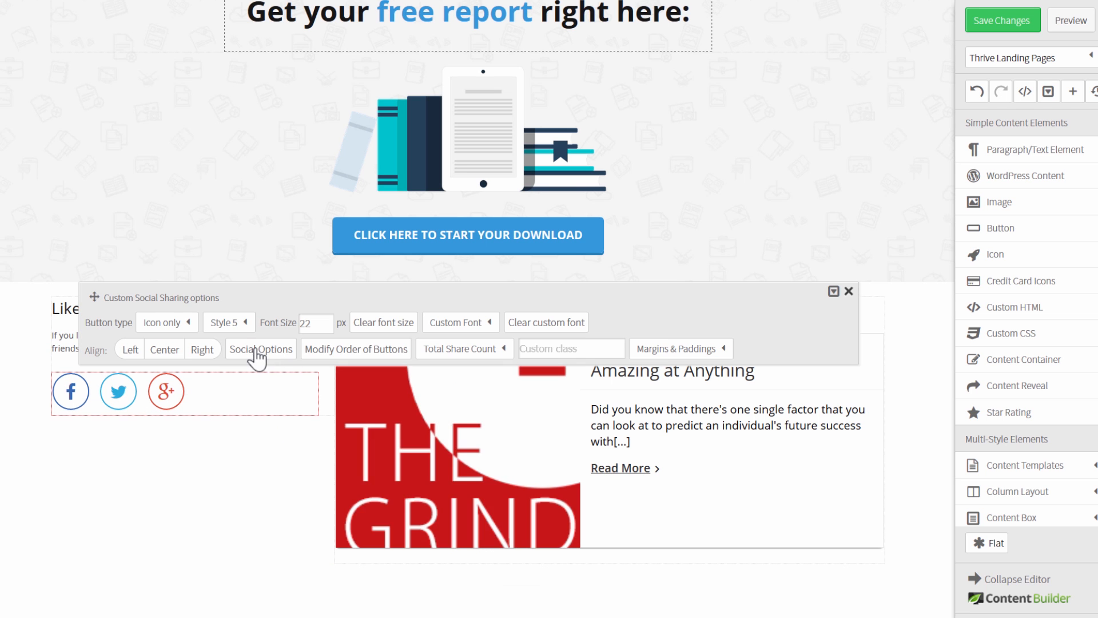
left_click(260, 349)
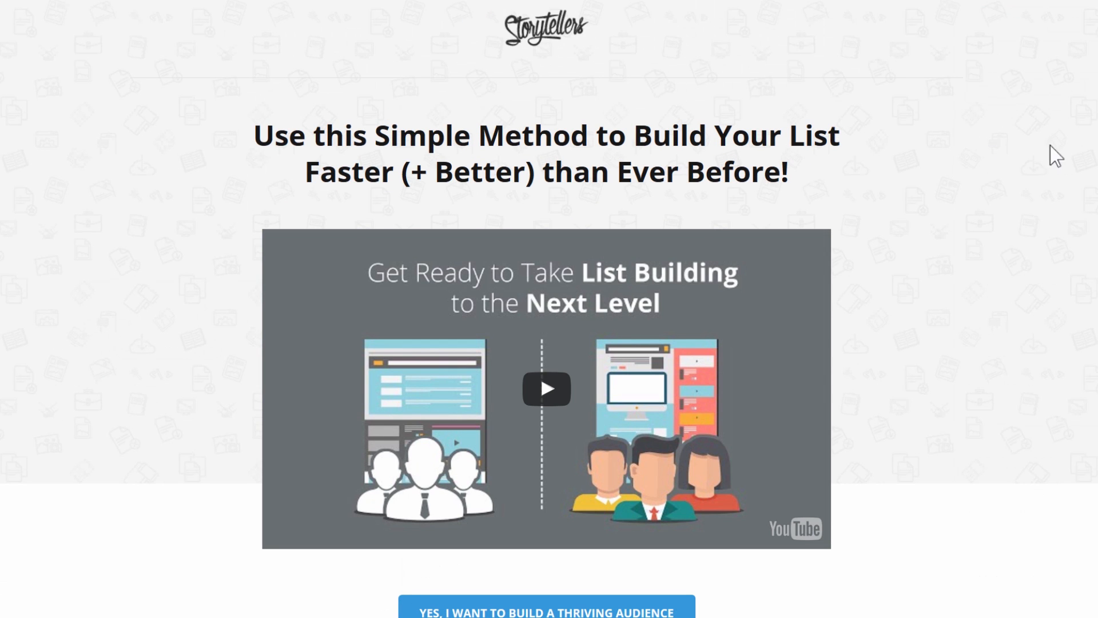
scroll("down", 3)
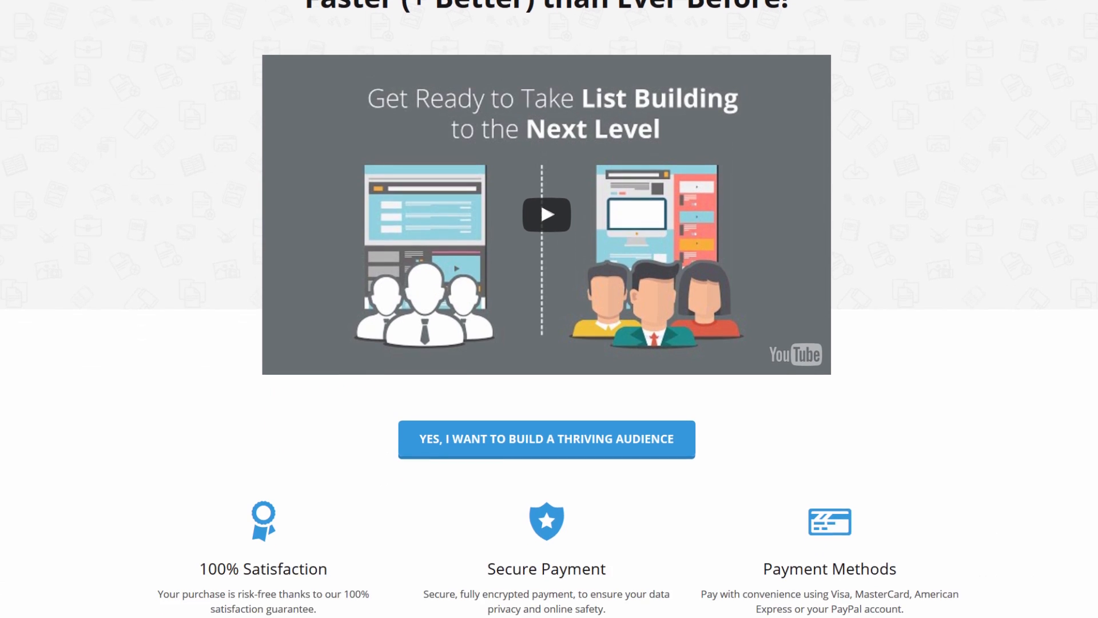
scroll("up", 3)
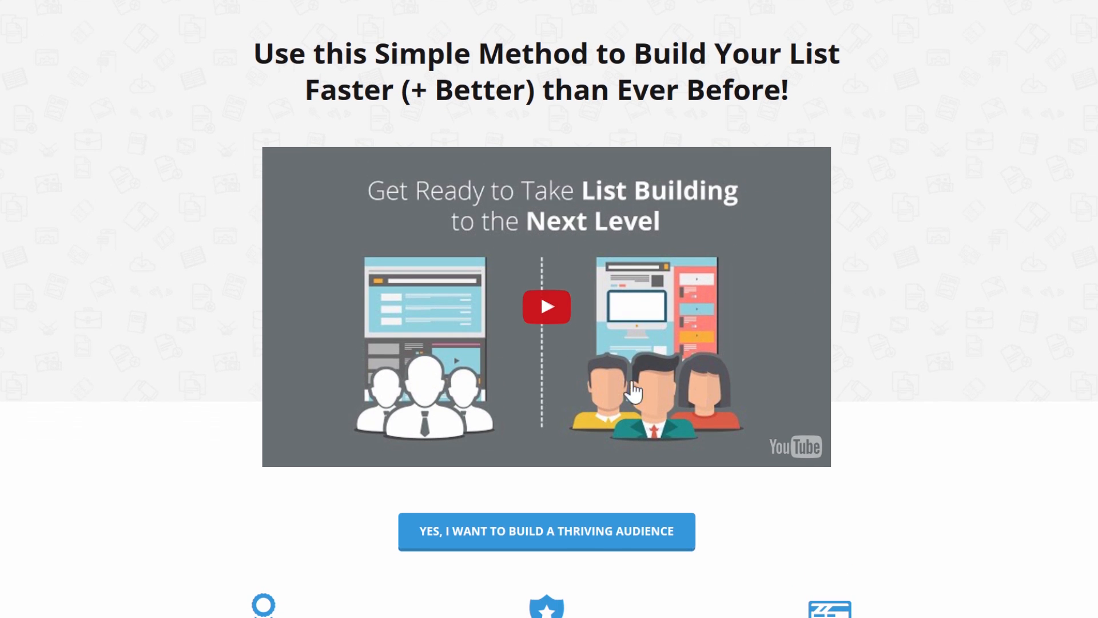
scroll("down", 3)
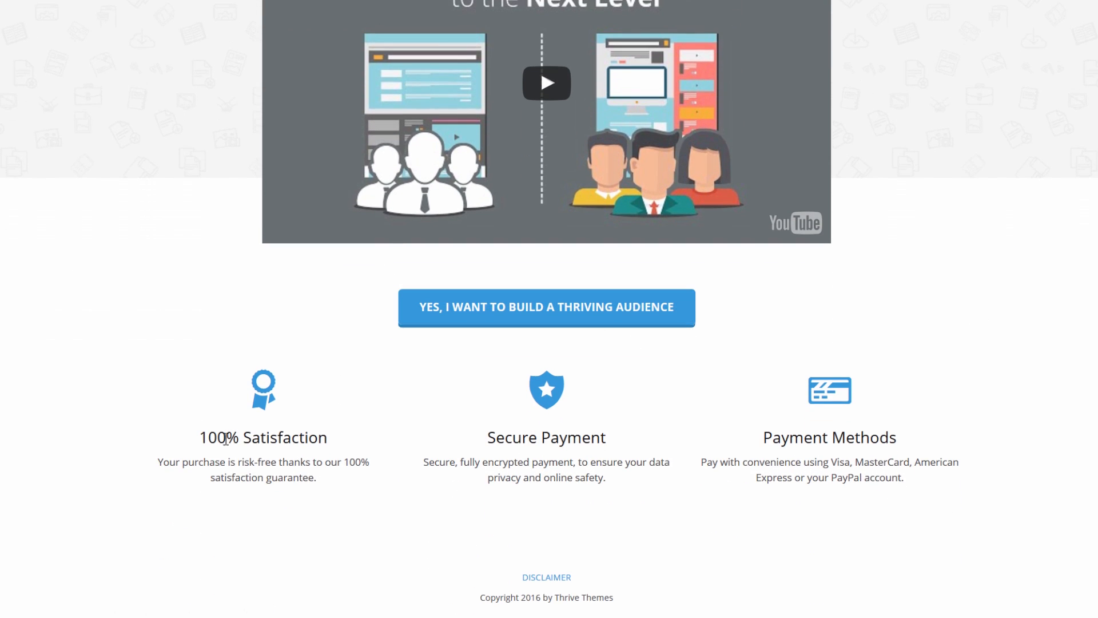
mouse_move(646, 442)
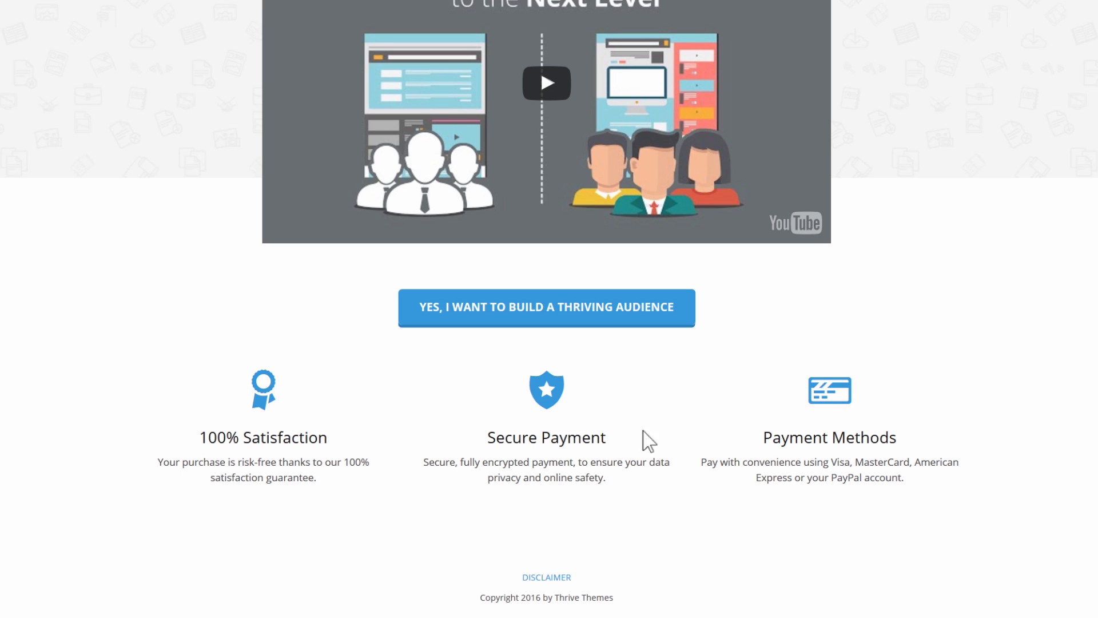
mouse_move(911, 344)
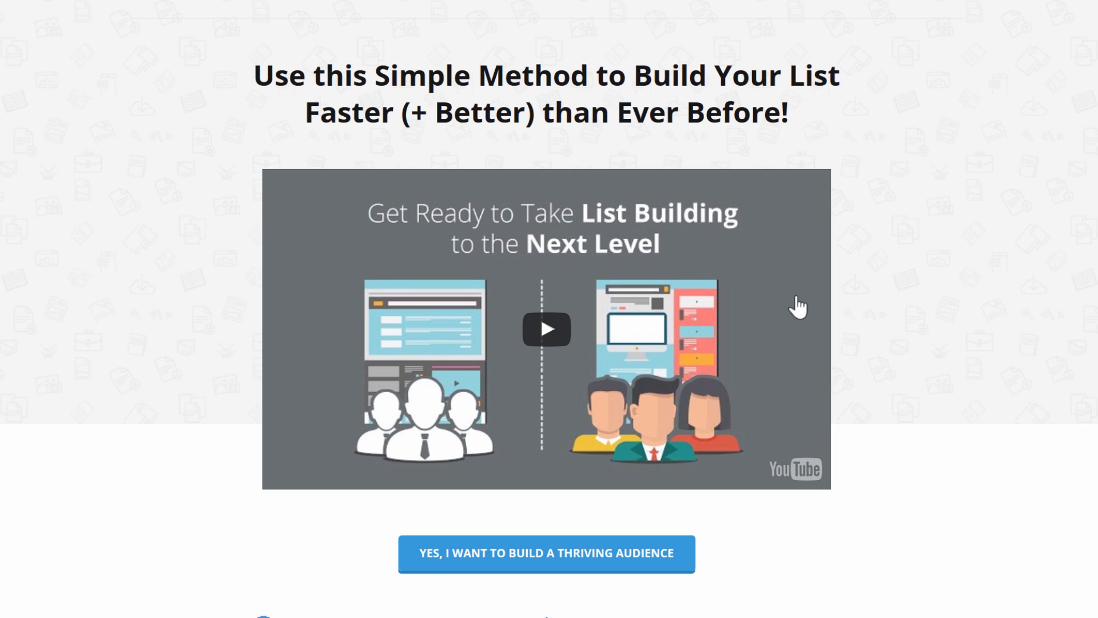
mouse_move(970, 333)
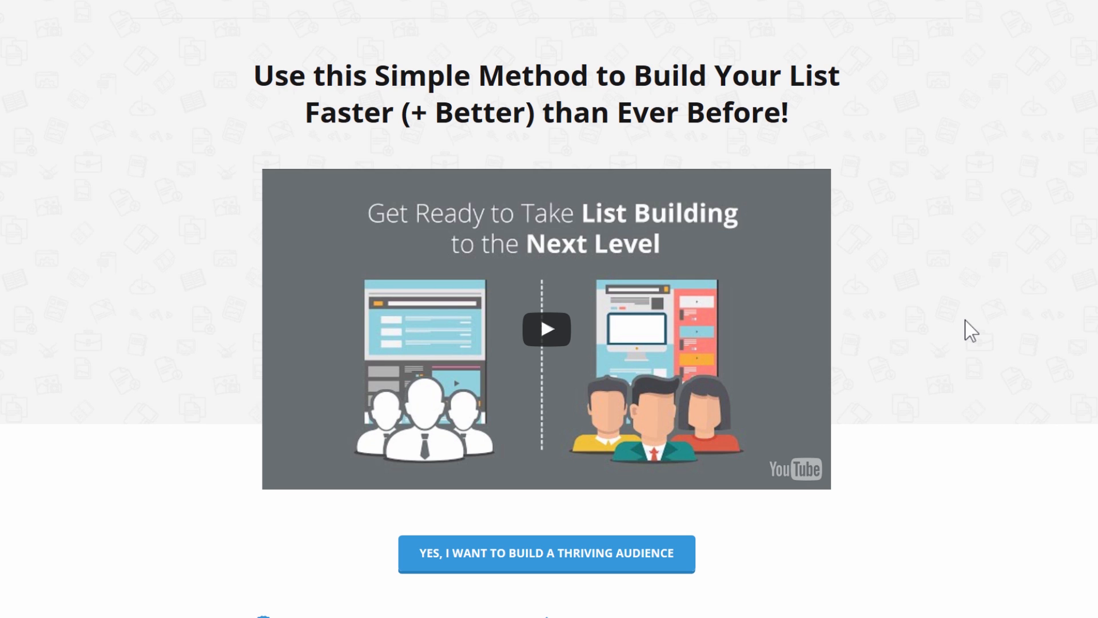
scroll("down", 3)
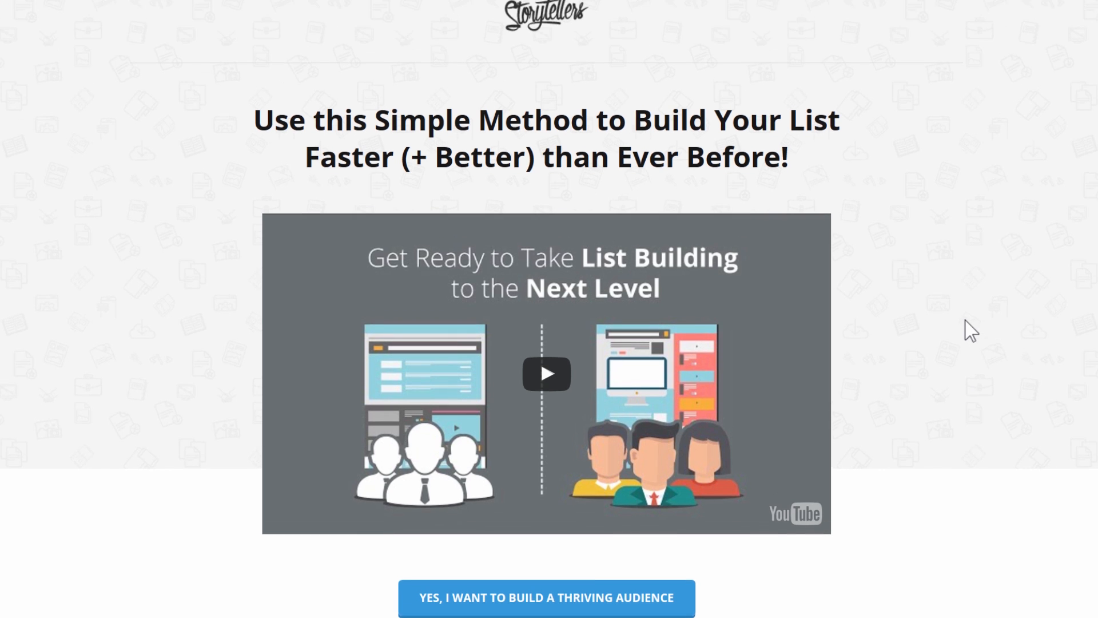